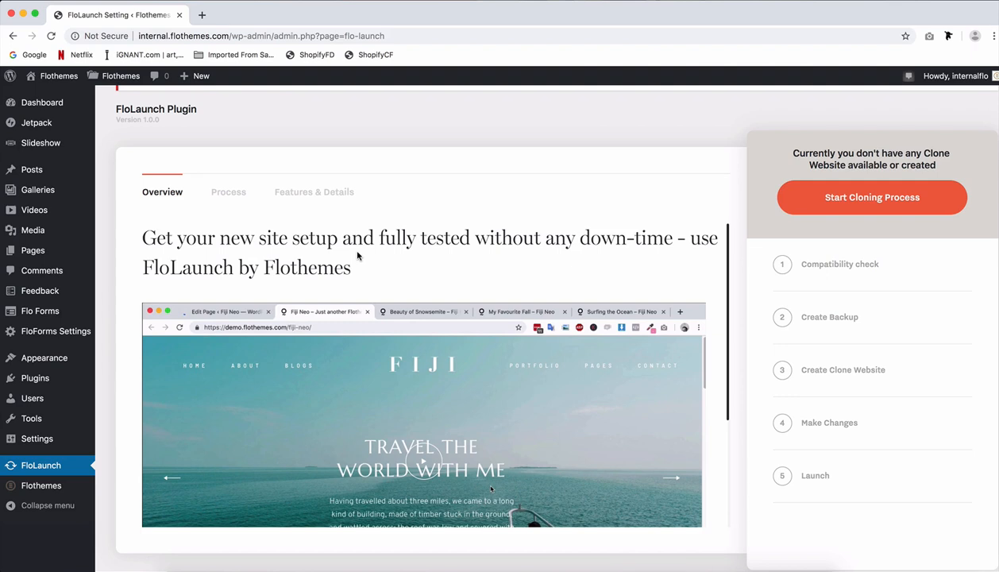
Review the FloLaunch overview, how-it-works steps and features before starting
{"action": "scroll", "scroll_direction": "down", "scroll_amount": 3}
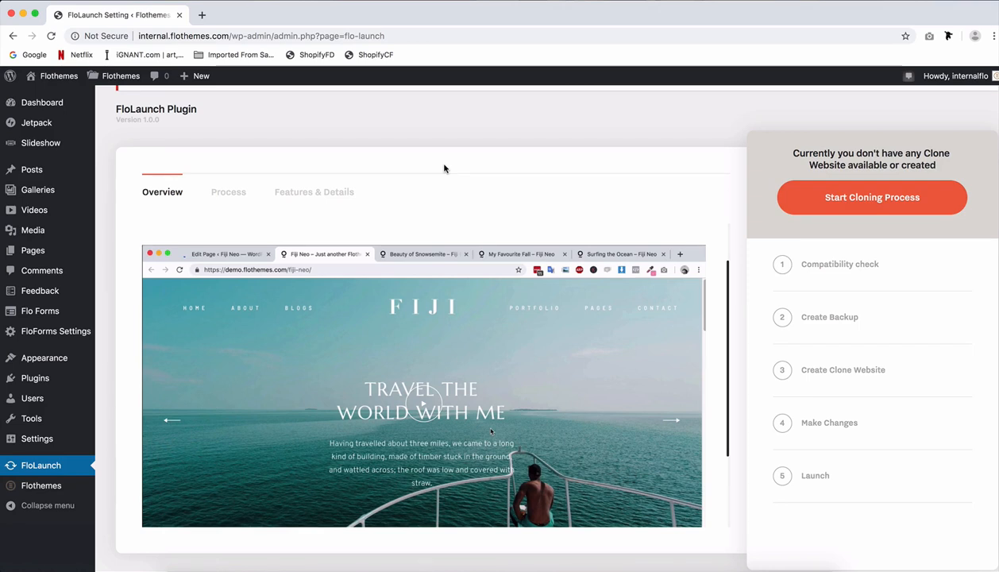
{"action": "mouse_move", "coordinate": [811, 317]}
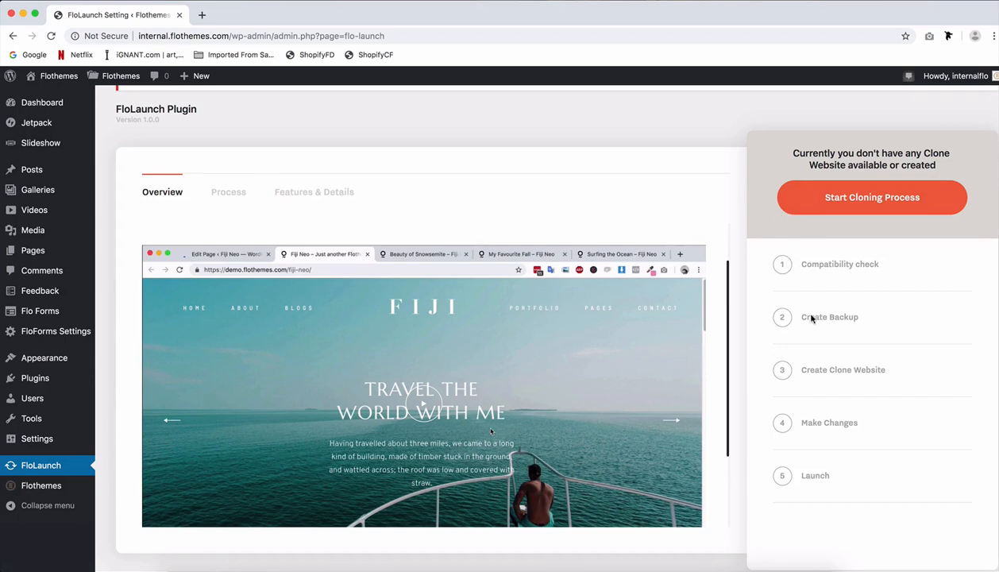
{"action": "mouse_move", "coordinate": [810, 260]}
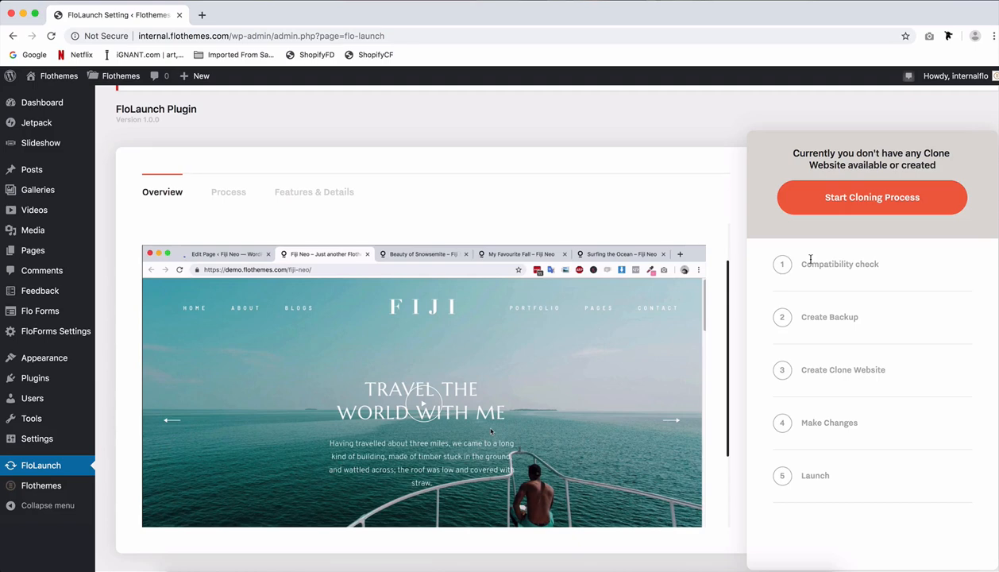
{"action": "left_click", "coordinate": [229, 191]}
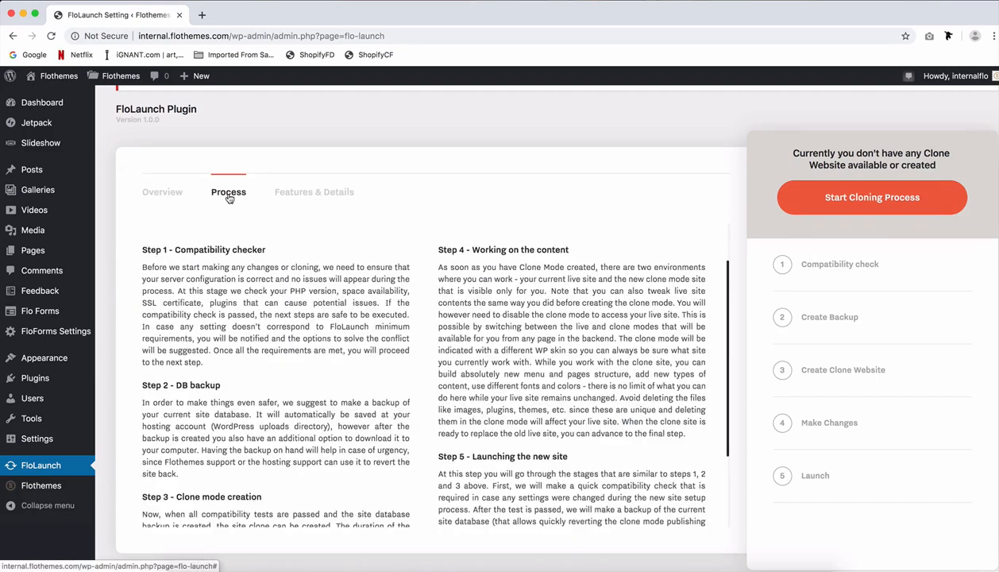
{"action": "double_click", "coordinate": [203, 250]}
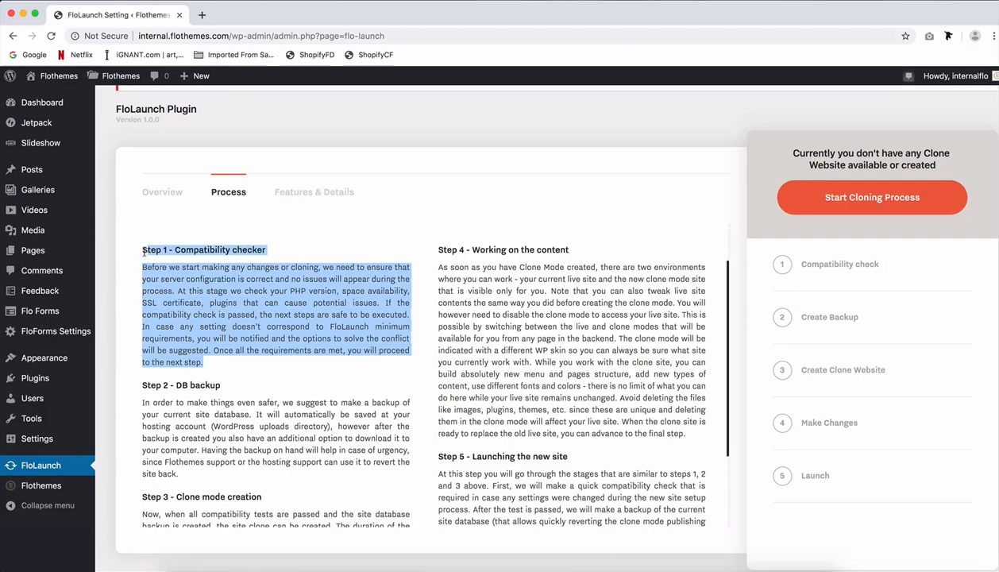
{"action": "scroll", "scroll_direction": "down", "scroll_amount": 3}
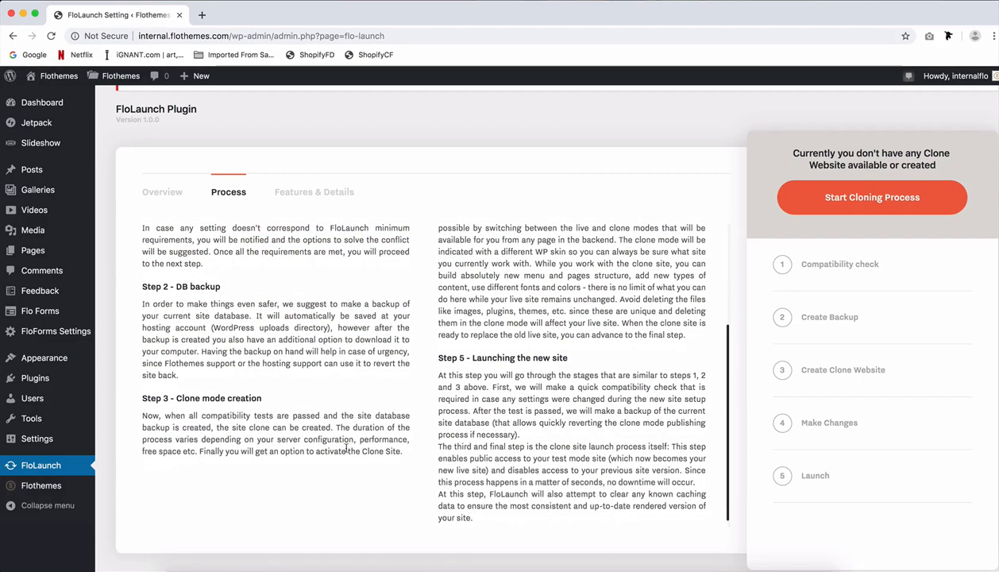
{"action": "scroll", "scroll_direction": "up", "scroll_amount": 3}
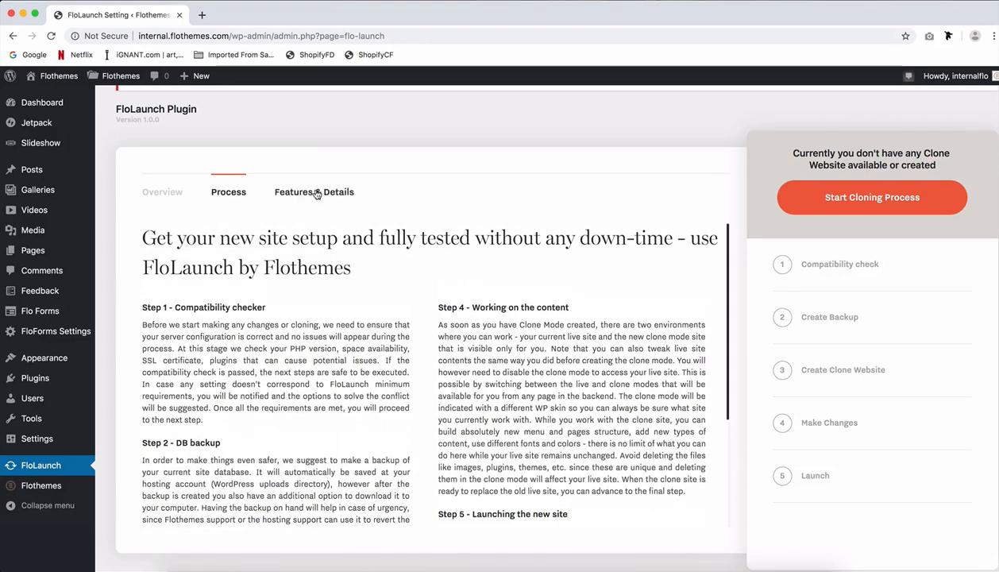
{"action": "left_click", "coordinate": [314, 190]}
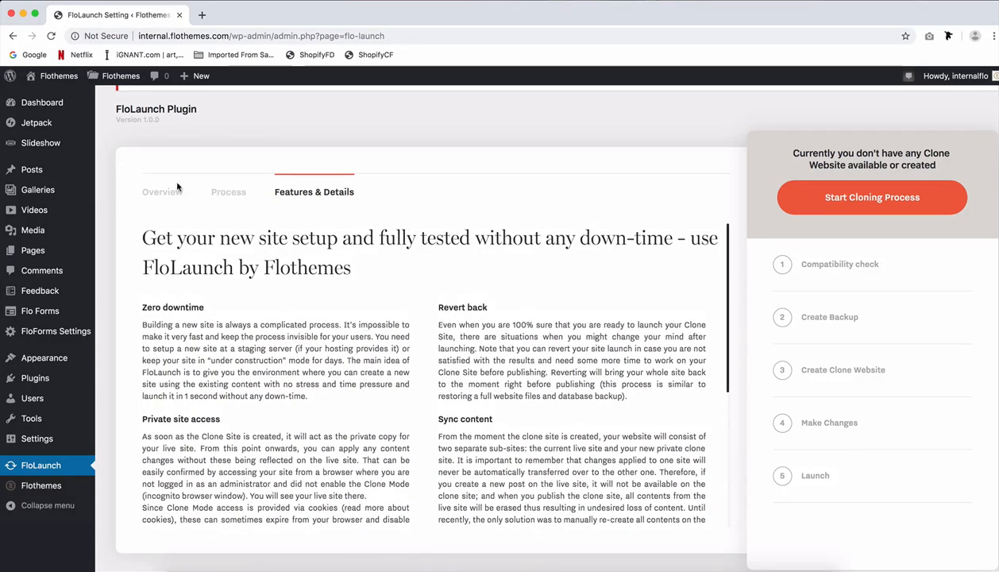
{"action": "left_click", "coordinate": [162, 191]}
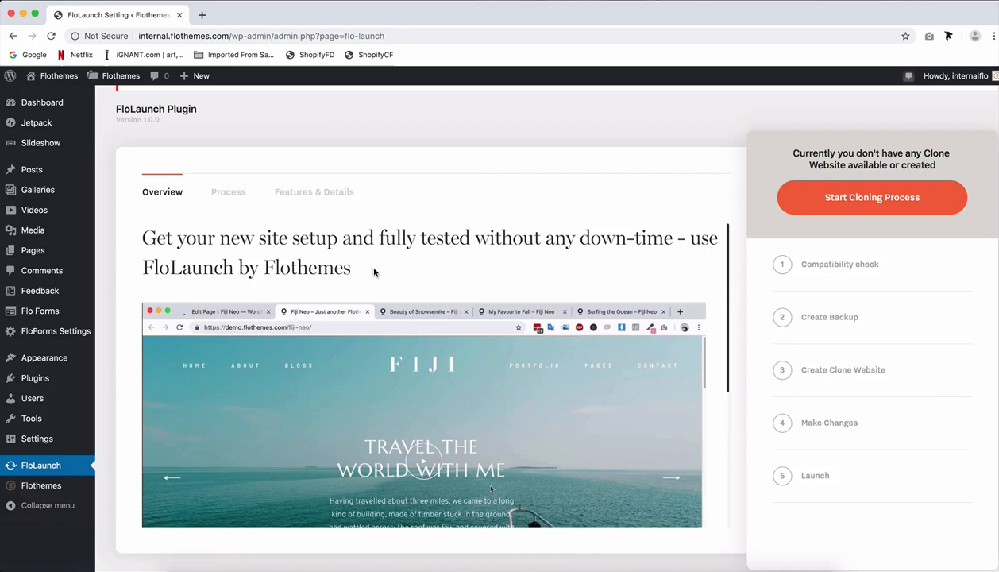
{"action": "mouse_move", "coordinate": [546, 228]}
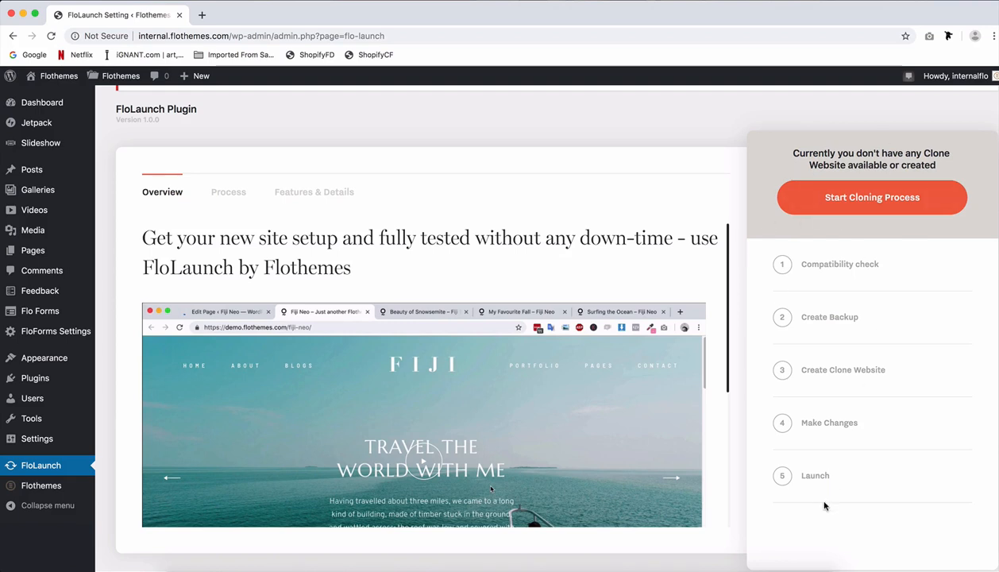
{"action": "mouse_move", "coordinate": [867, 245]}
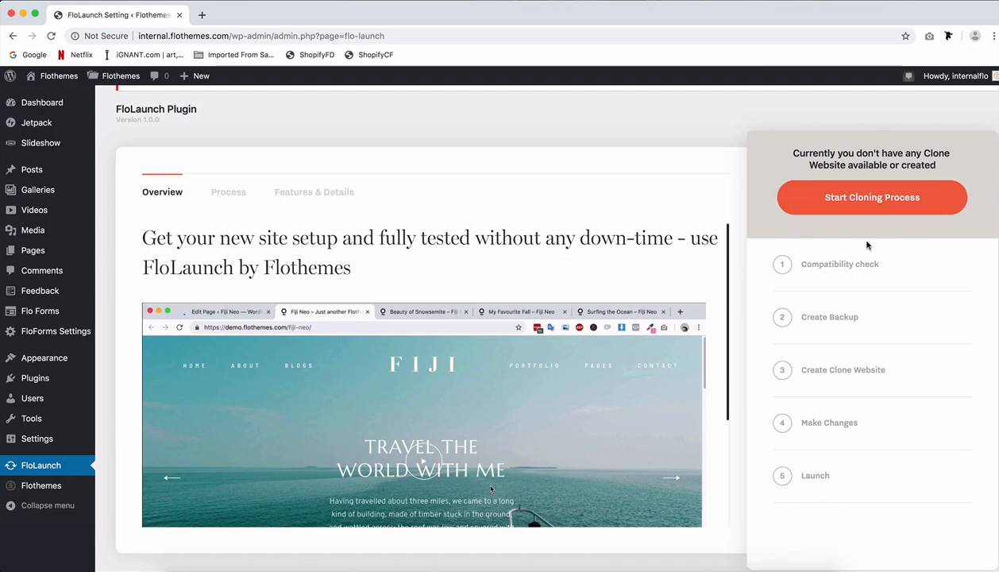
{"action": "mouse_move", "coordinate": [872, 236]}
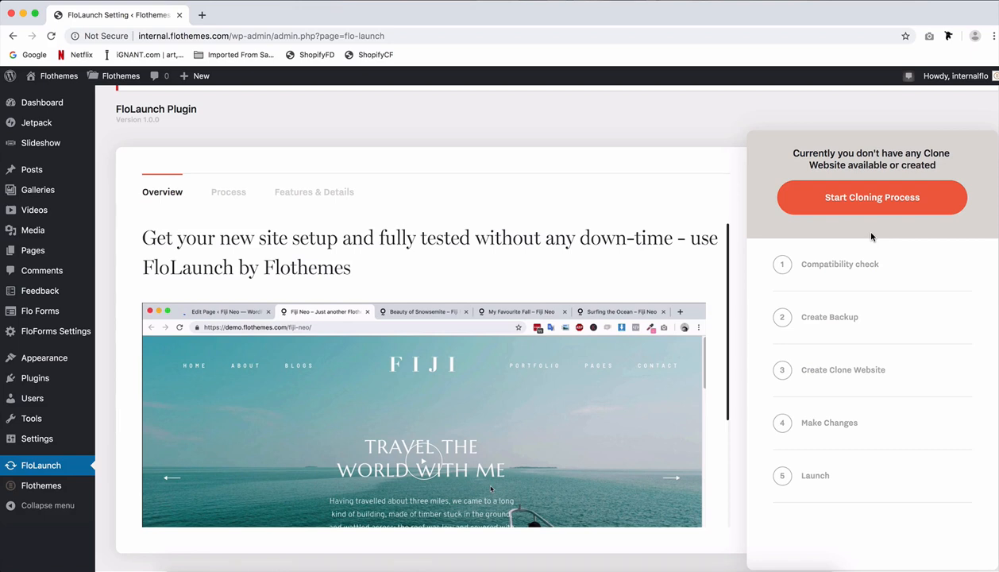
{"action": "mouse_move", "coordinate": [740, 184]}
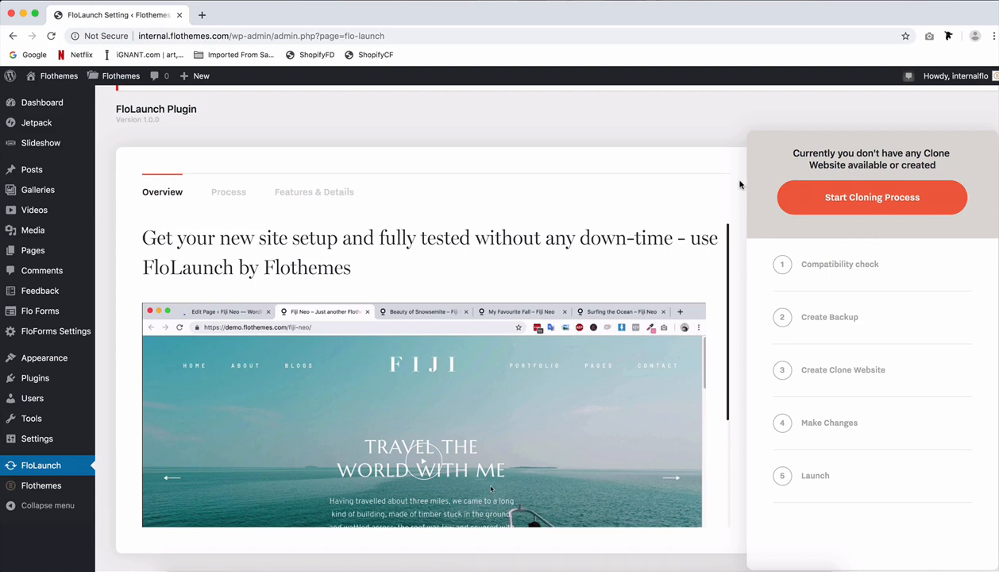
{"action": "mouse_move", "coordinate": [537, 143]}
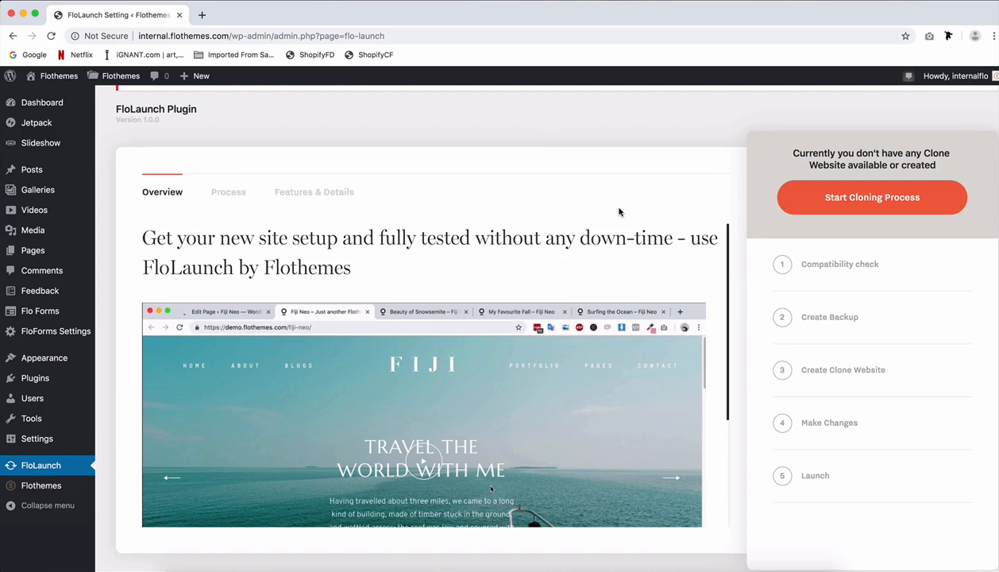
{"action": "mouse_move", "coordinate": [411, 192]}
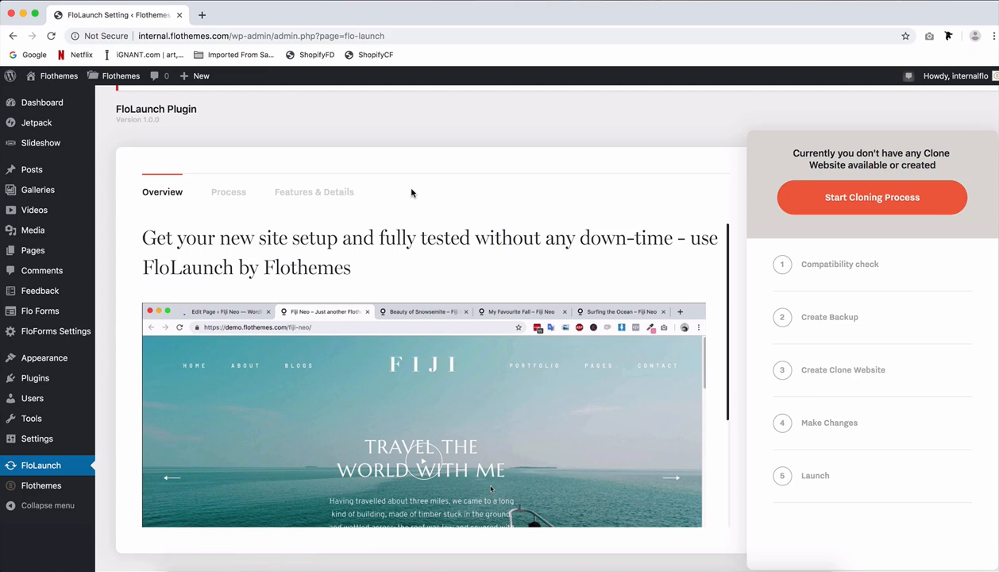
{"action": "mouse_move", "coordinate": [448, 211]}
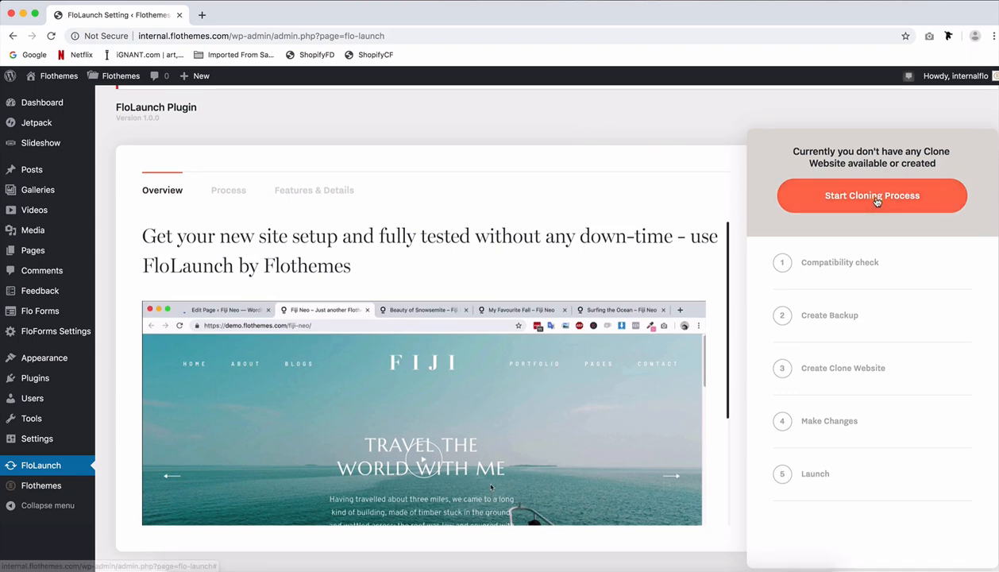
Start the cloning process and run the server compatibility check
{"action": "left_click", "coordinate": [870, 195]}
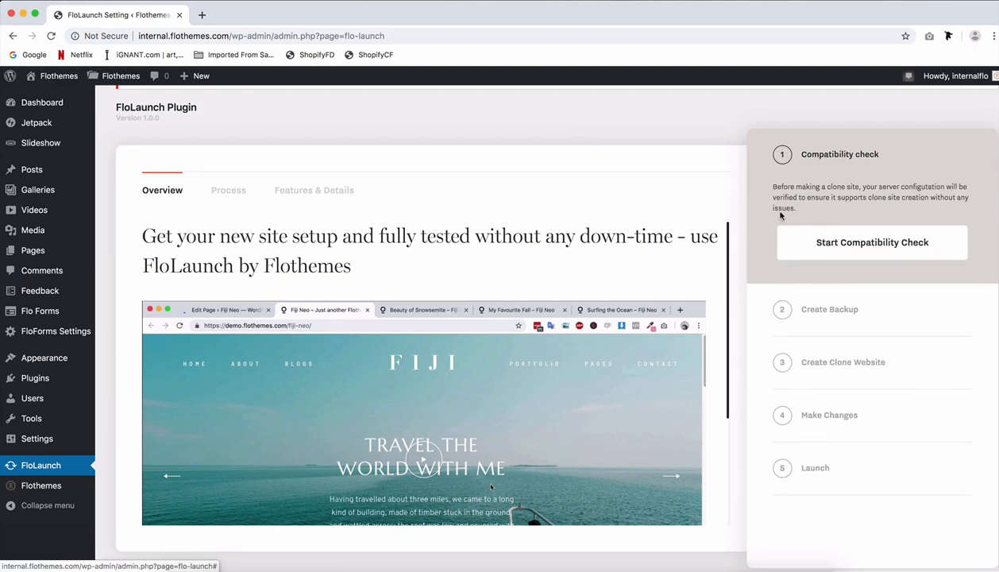
{"action": "mouse_move", "coordinate": [888, 235]}
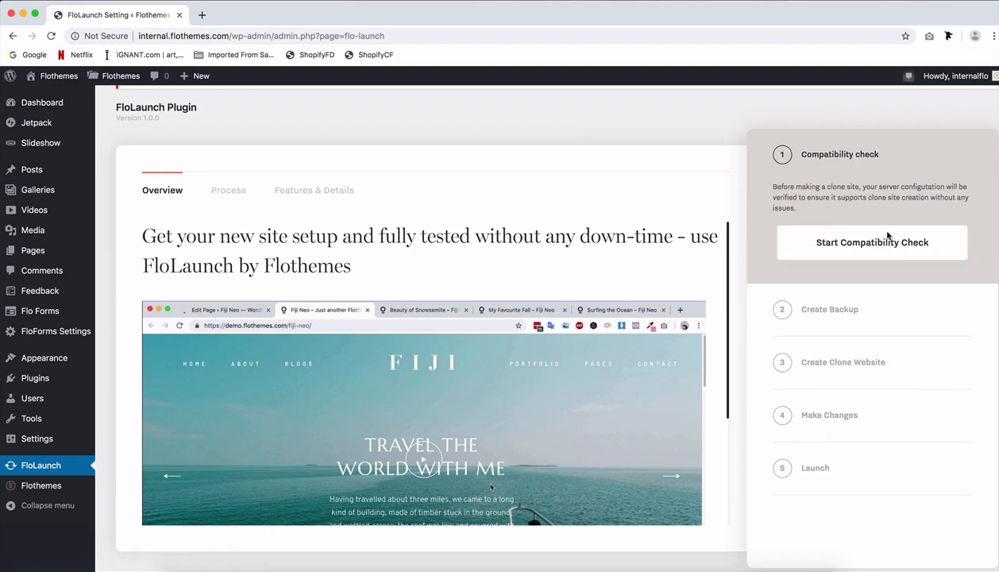
{"action": "left_click", "coordinate": [871, 242]}
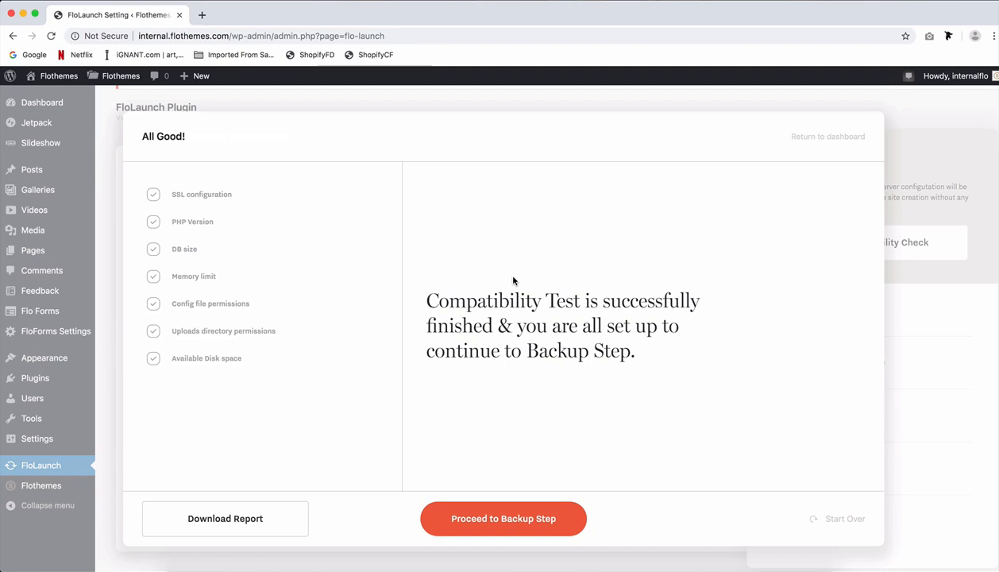
{"action": "mouse_move", "coordinate": [178, 272]}
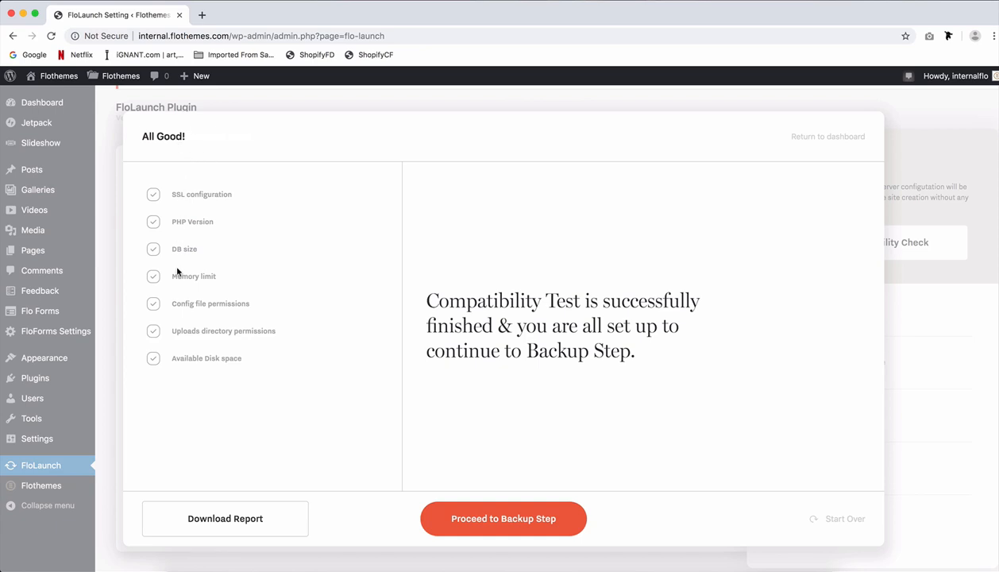
{"action": "mouse_move", "coordinate": [235, 426]}
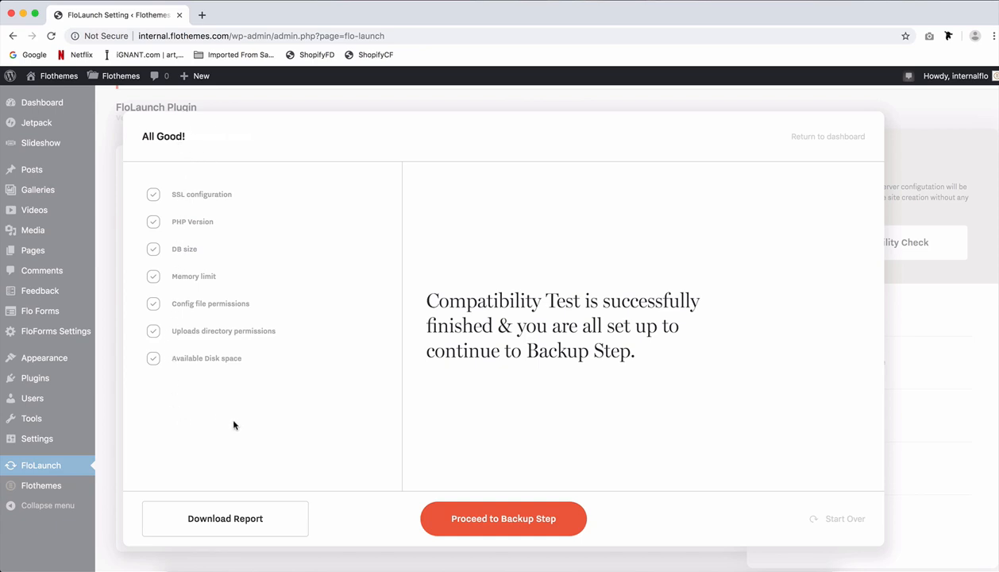
{"action": "mouse_move", "coordinate": [333, 270]}
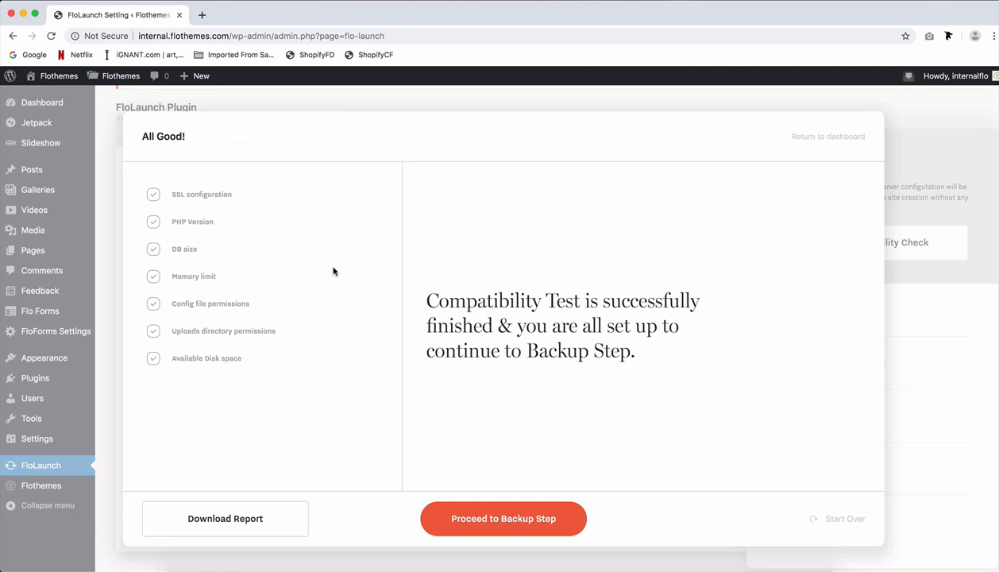
{"action": "mouse_move", "coordinate": [607, 369]}
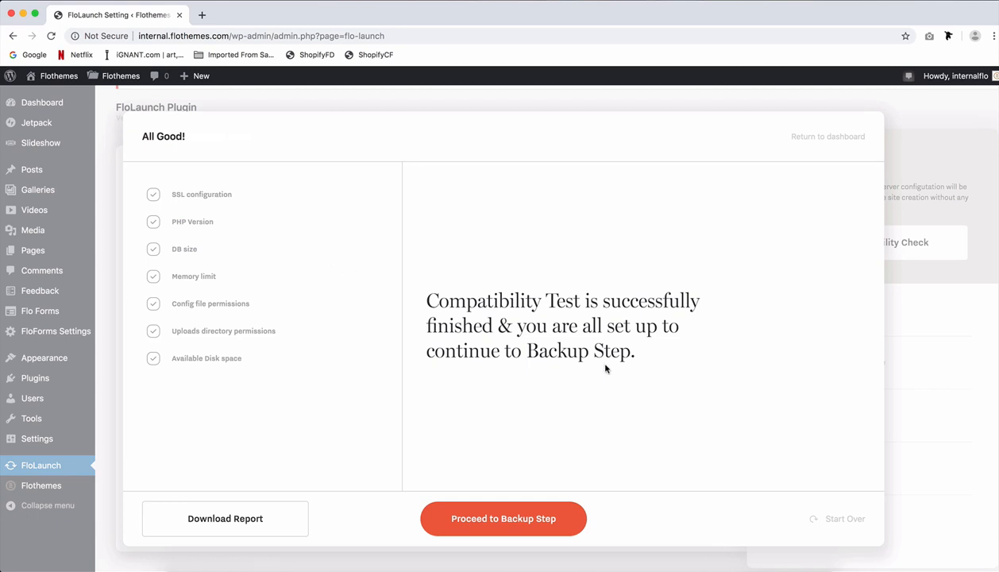
{"action": "mouse_move", "coordinate": [502, 517]}
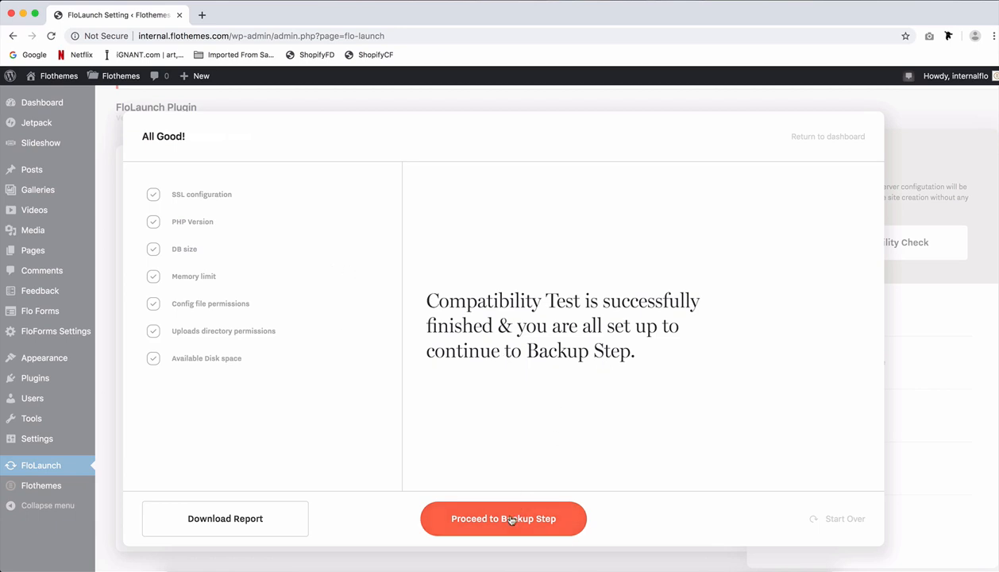
{"action": "mouse_move", "coordinate": [156, 429]}
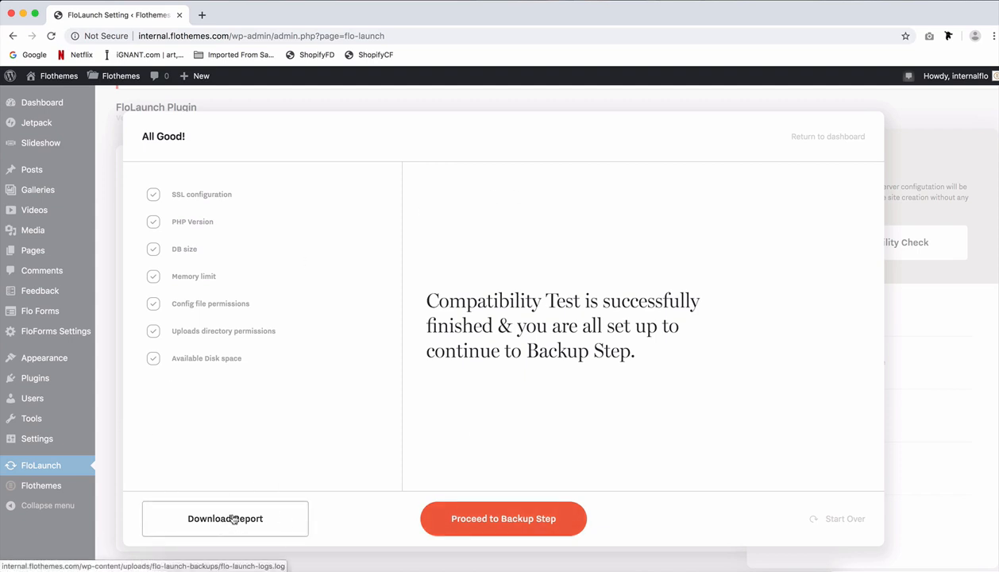
{"action": "mouse_move", "coordinate": [245, 529]}
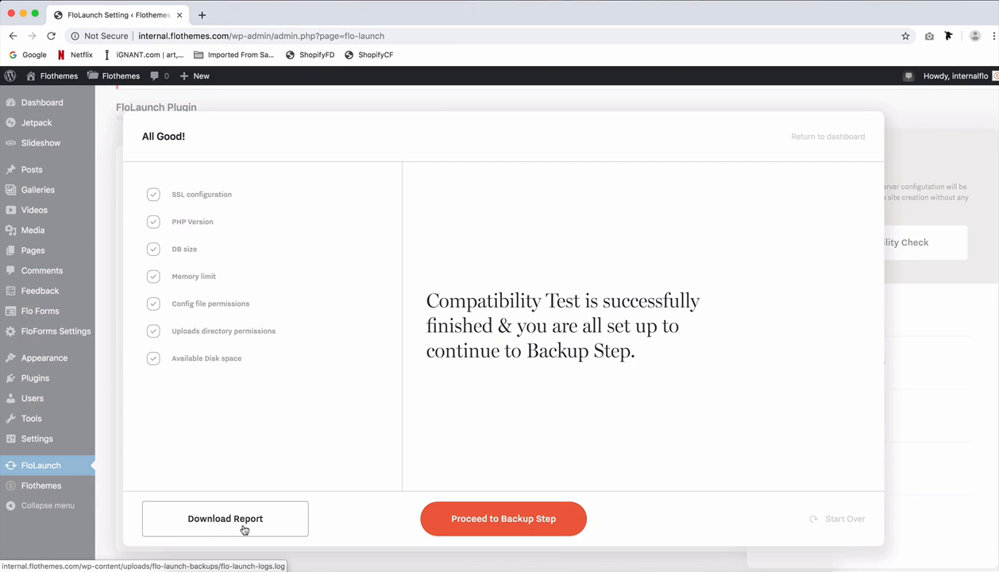
{"action": "mouse_move", "coordinate": [208, 380]}
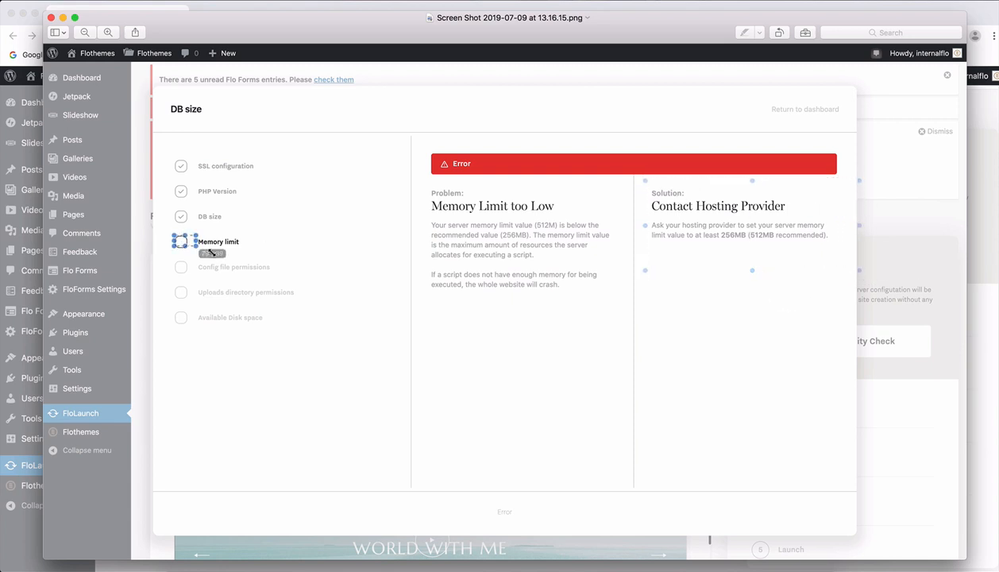
Continue the compatibility test through to the All Good! results screen
{"action": "left_click", "coordinate": [218, 241]}
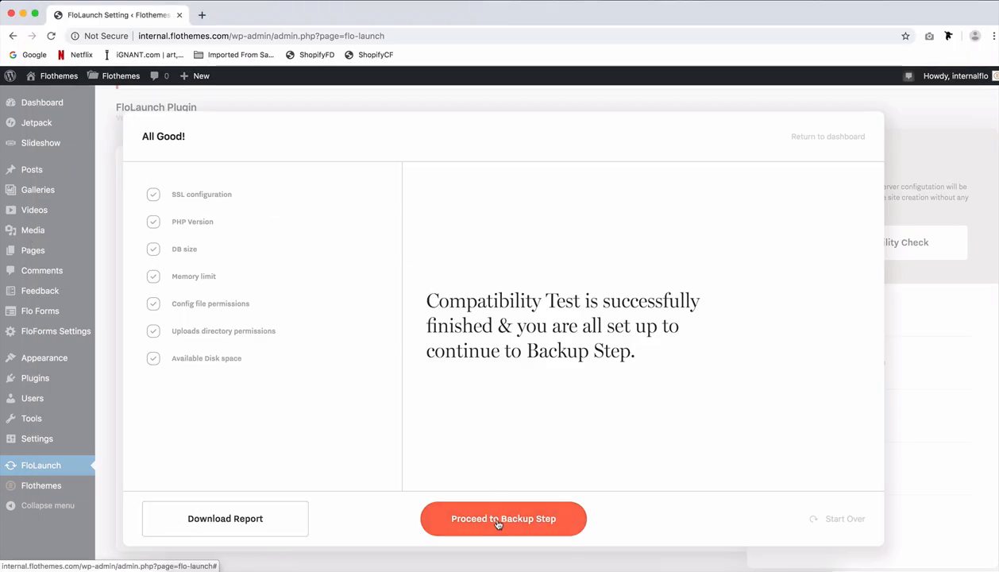
Proceed to the backup step, create the database backup and download its sql.gz file
{"action": "left_click", "coordinate": [502, 518]}
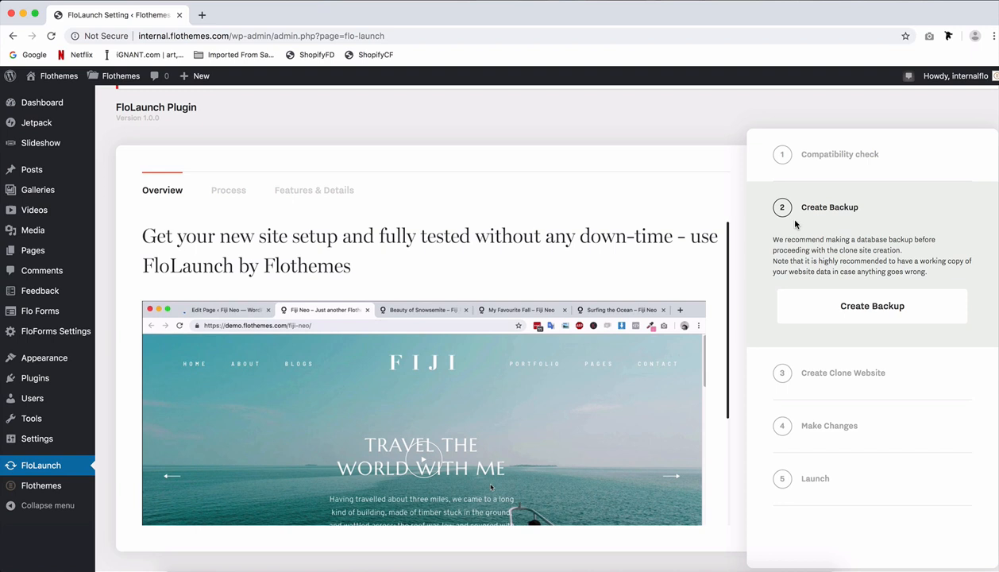
{"action": "mouse_move", "coordinate": [822, 283]}
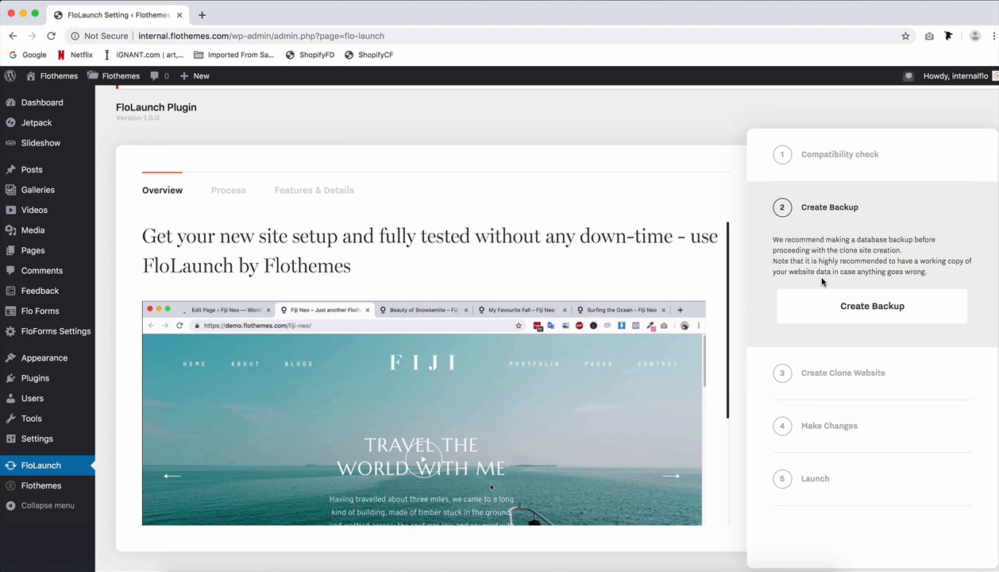
{"action": "mouse_move", "coordinate": [864, 311]}
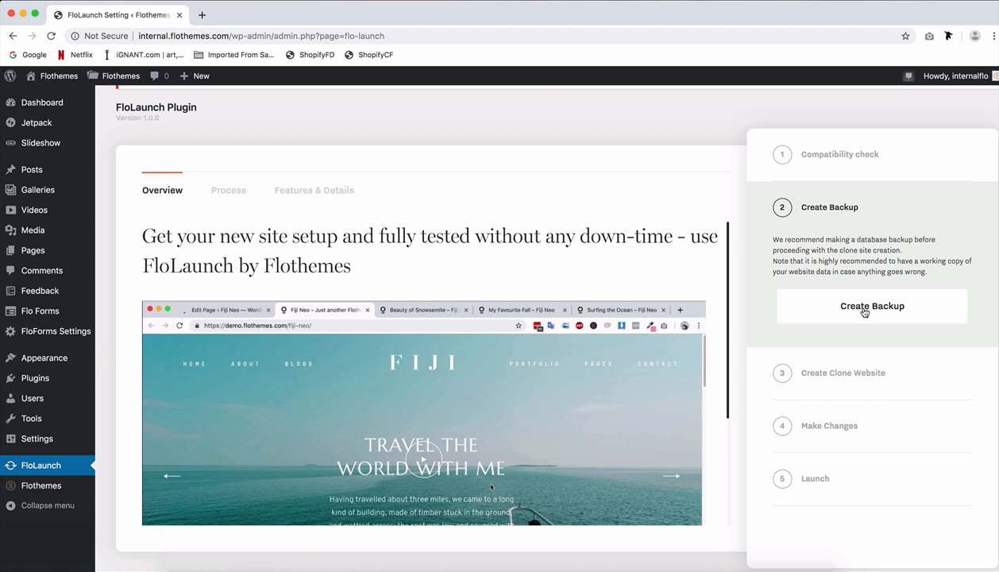
{"action": "left_click", "coordinate": [872, 305]}
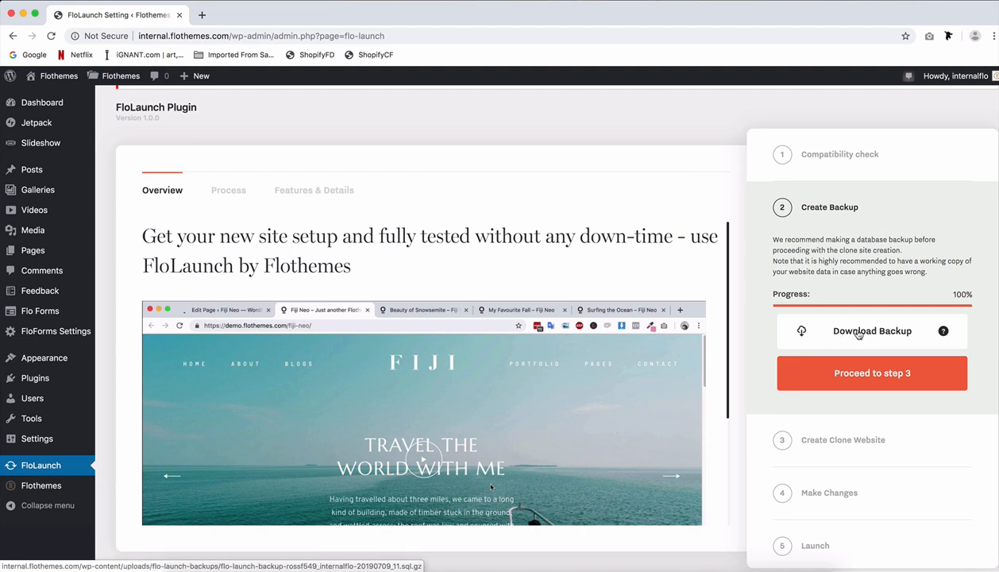
{"action": "left_click", "coordinate": [872, 331]}
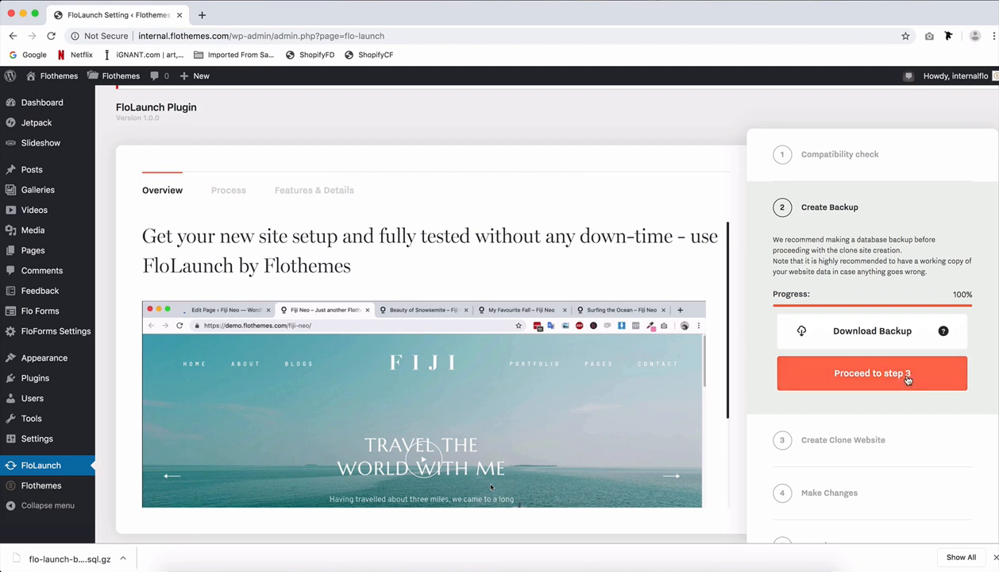
Proceed to step 3 and create the clone site until progress reaches 100%
{"action": "left_click", "coordinate": [870, 371]}
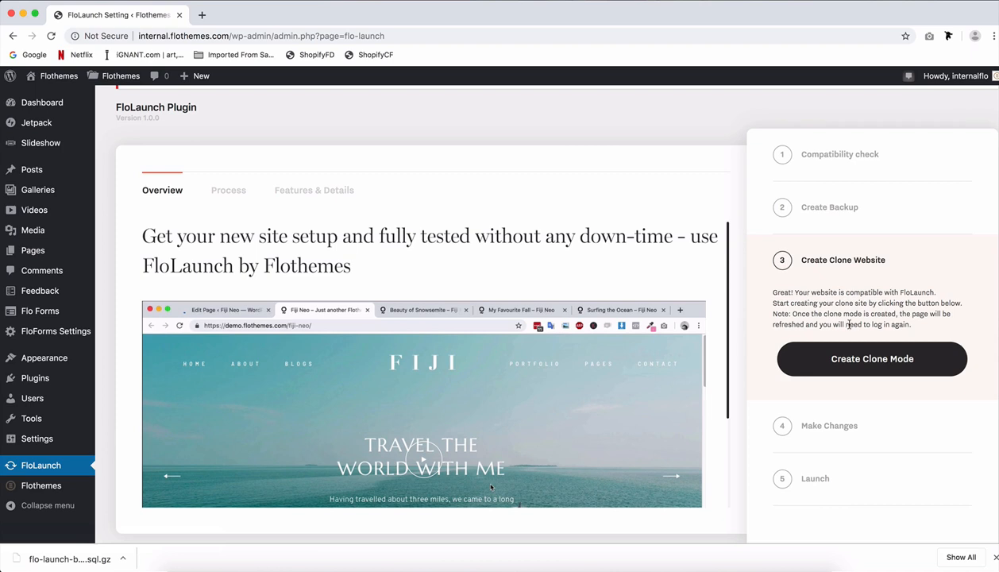
{"action": "left_click", "coordinate": [871, 359]}
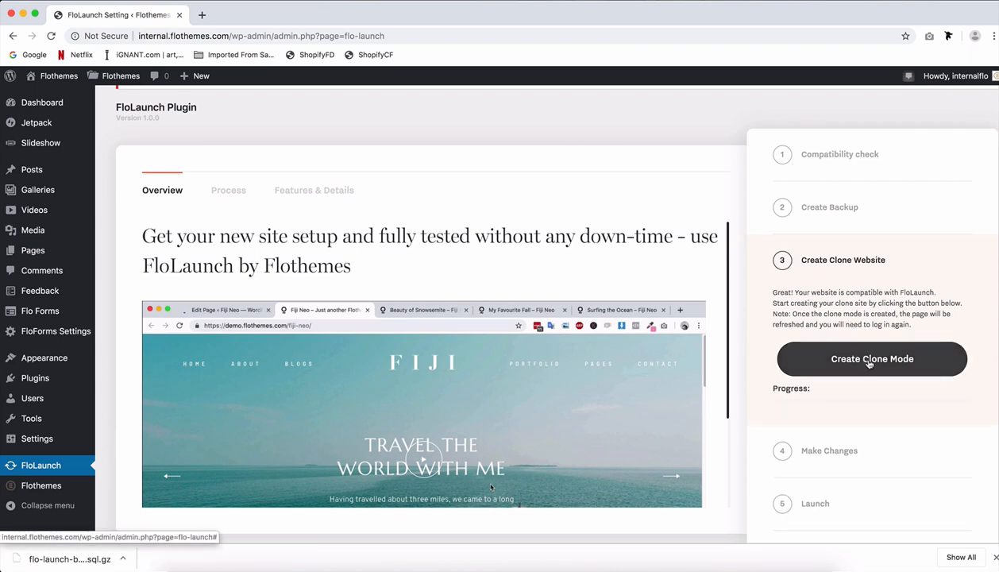
{"action": "left_click", "coordinate": [872, 359]}
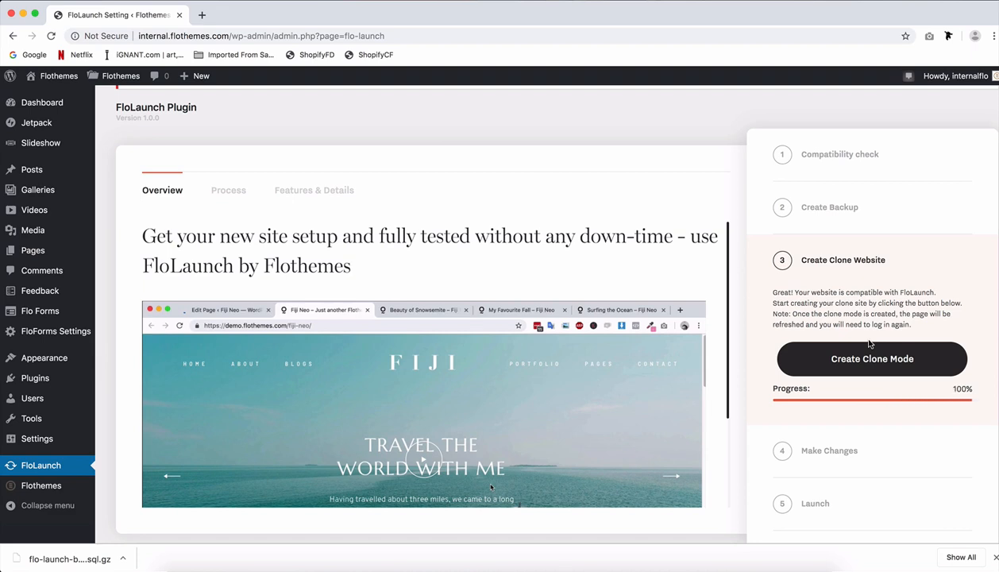
{"action": "left_click", "coordinate": [872, 359]}
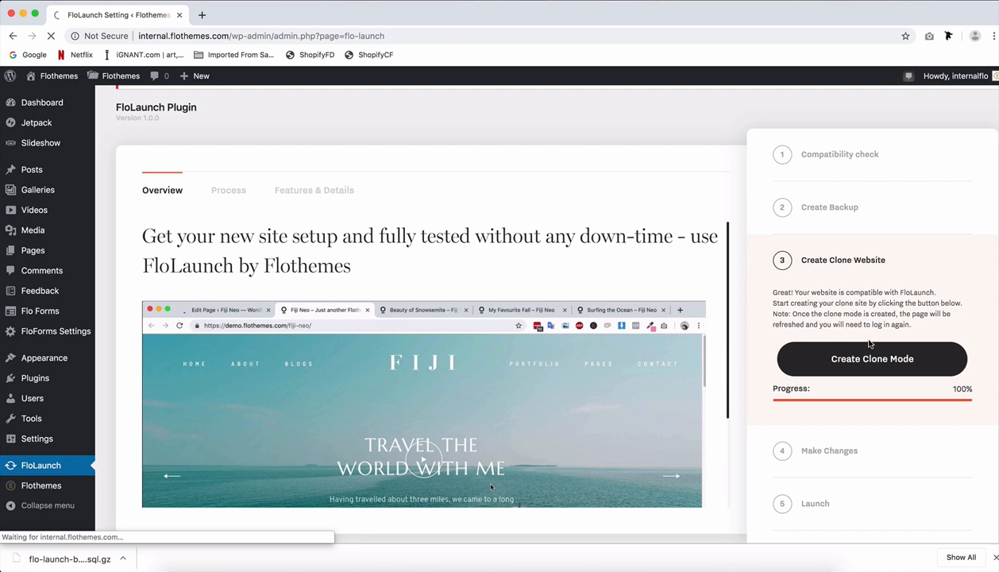
{"action": "left_click", "coordinate": [872, 359]}
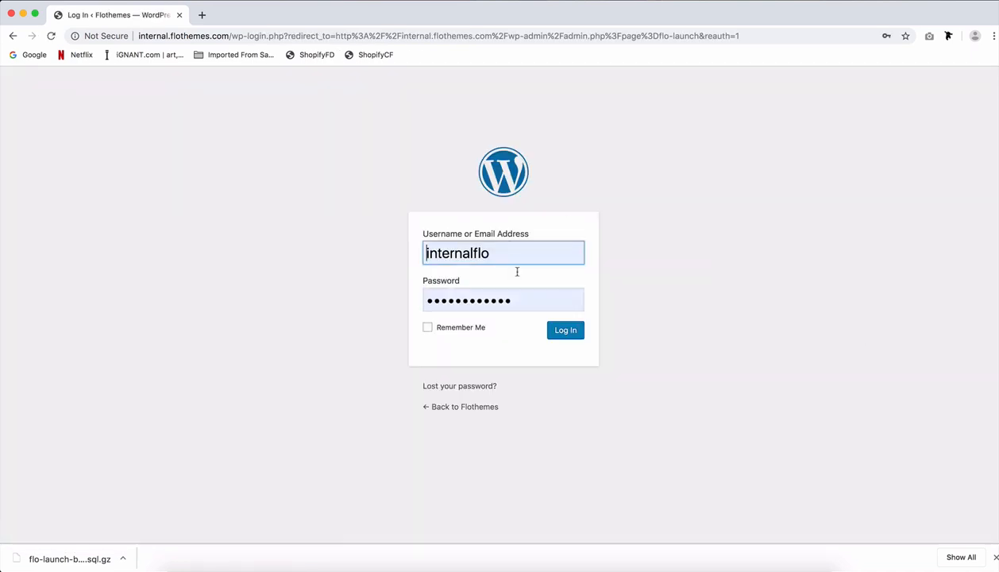
Log back in to WordPress after the forced logout
{"action": "left_click", "coordinate": [566, 328]}
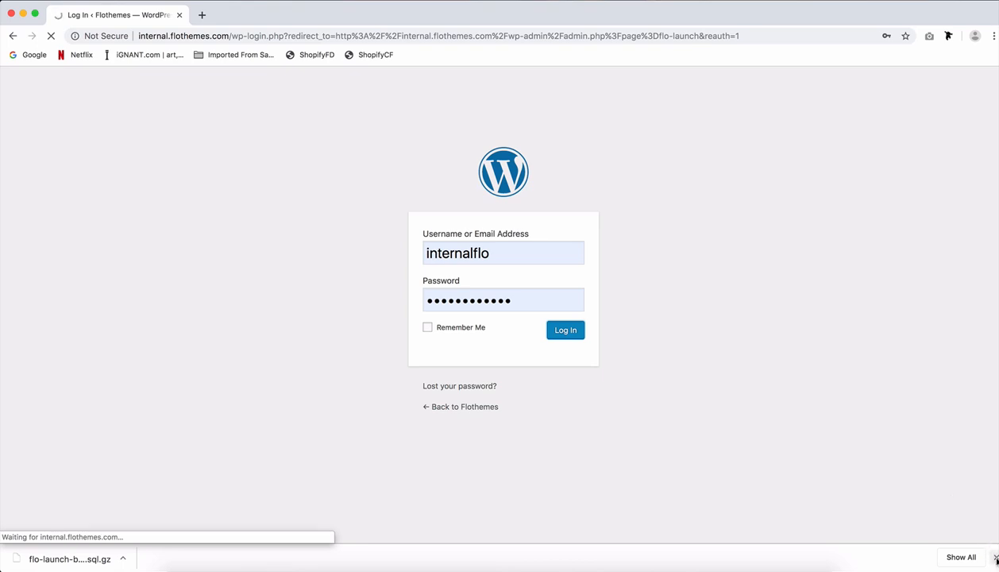
{"action": "left_click", "coordinate": [566, 329]}
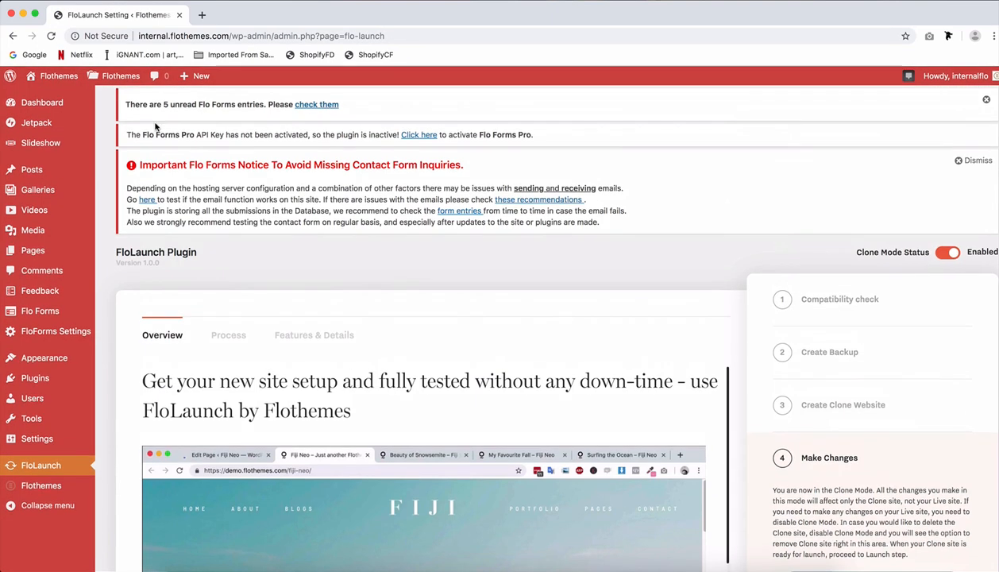
{"action": "mouse_move", "coordinate": [548, 239]}
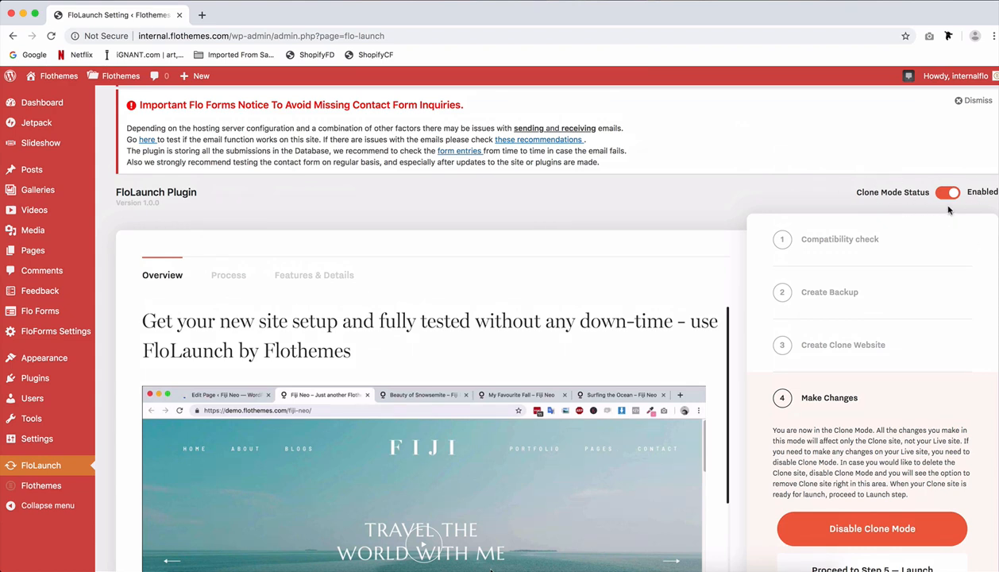
{"action": "mouse_move", "coordinate": [530, 220]}
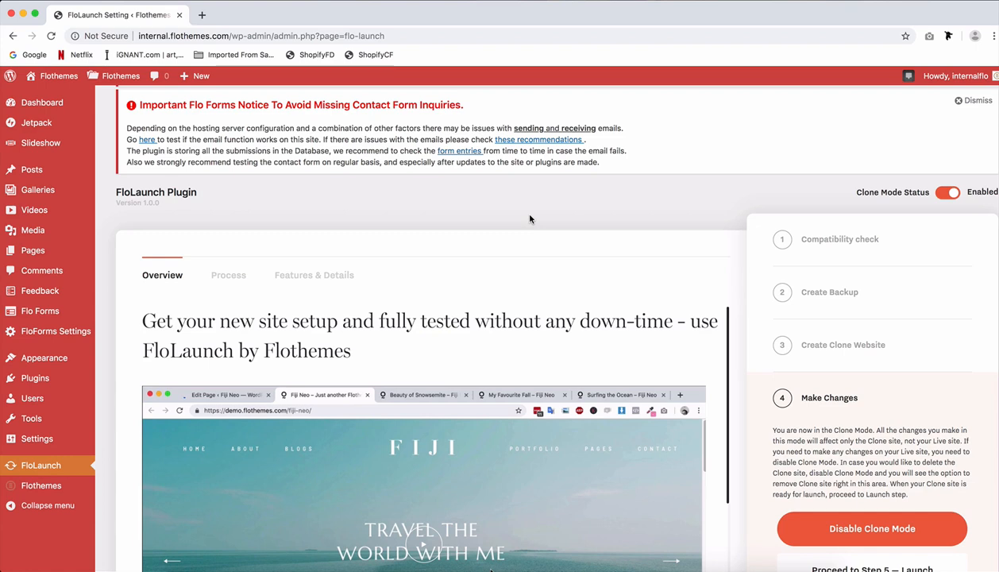
{"action": "mouse_move", "coordinate": [267, 137]}
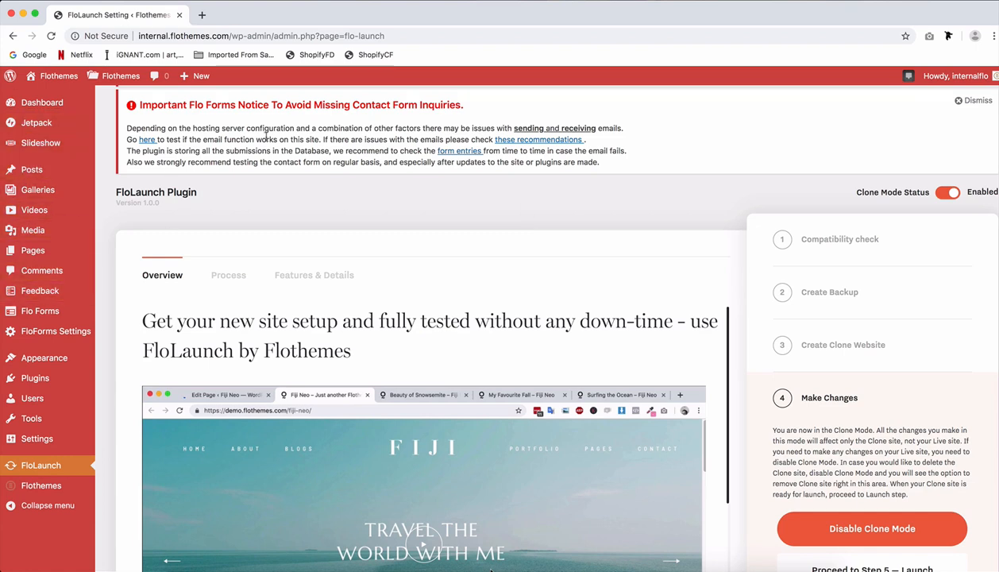
{"action": "mouse_move", "coordinate": [715, 216]}
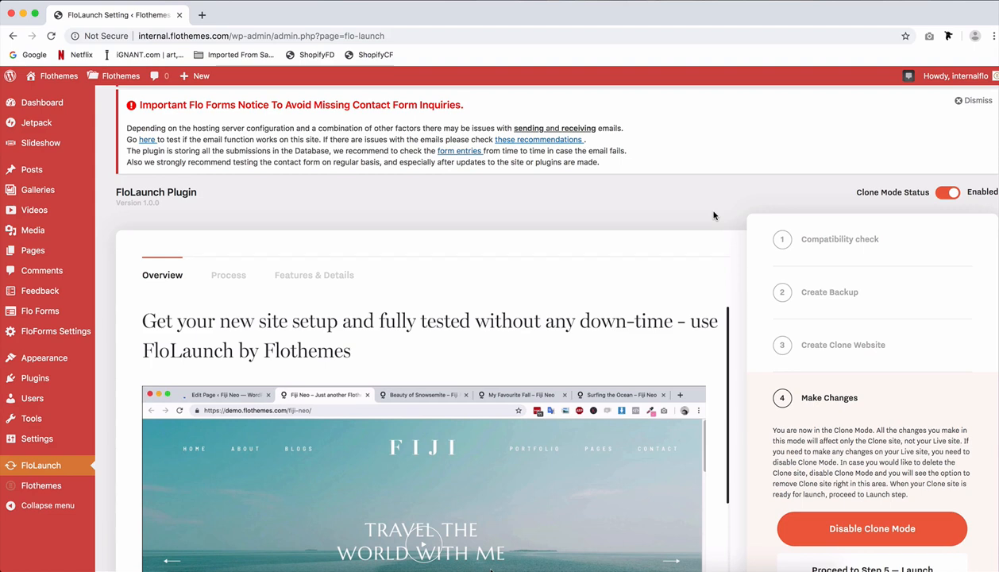
{"action": "mouse_move", "coordinate": [880, 235]}
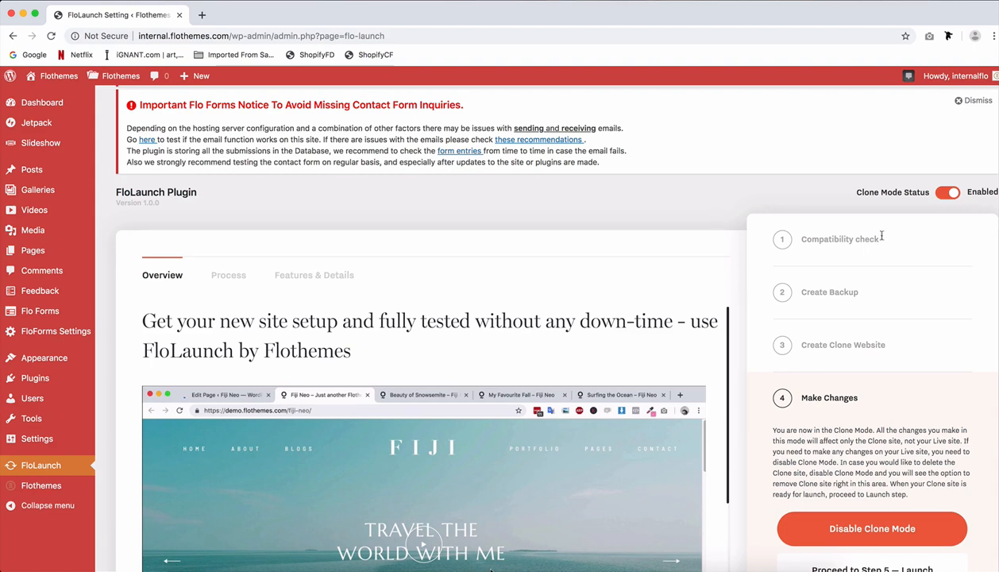
Turn clone mode off and log back in to the dashboard
{"action": "left_click", "coordinate": [946, 192]}
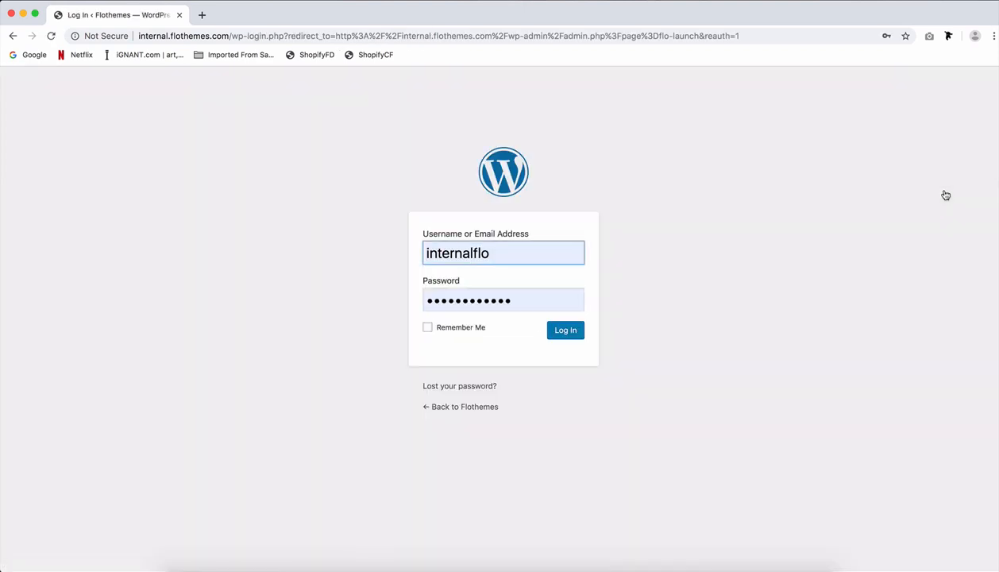
{"action": "mouse_move", "coordinate": [607, 292]}
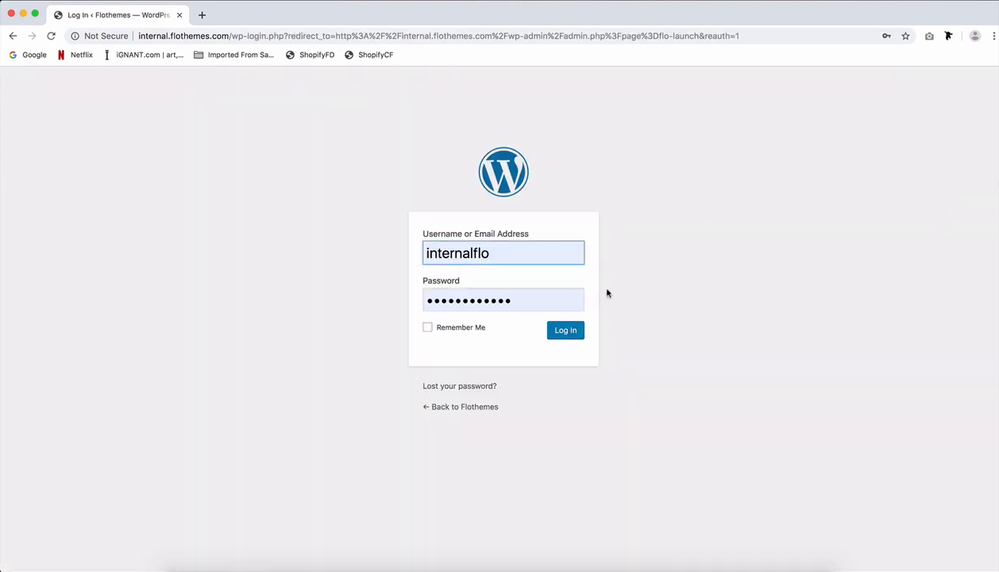
{"action": "left_click", "coordinate": [565, 329]}
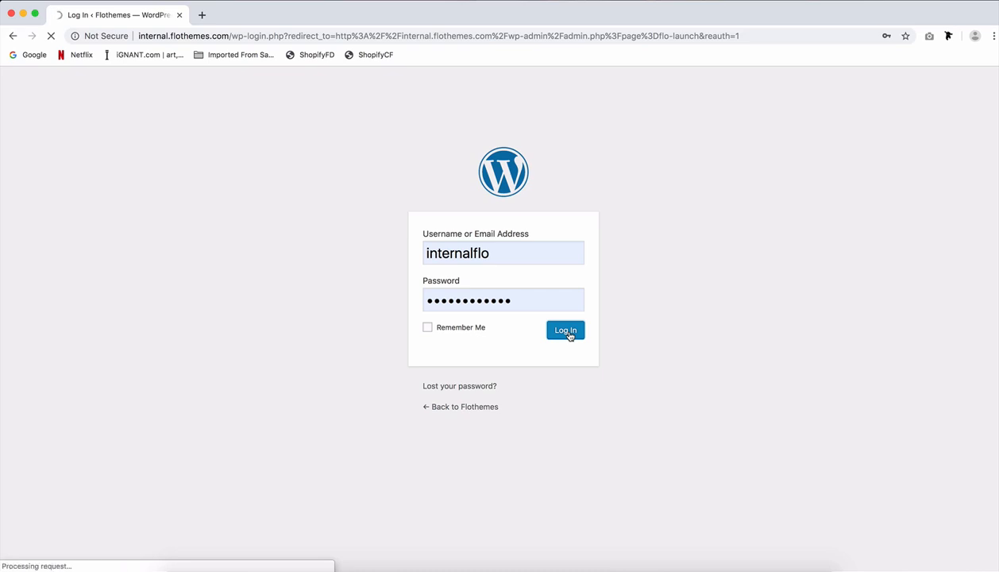
{"action": "left_click", "coordinate": [565, 329]}
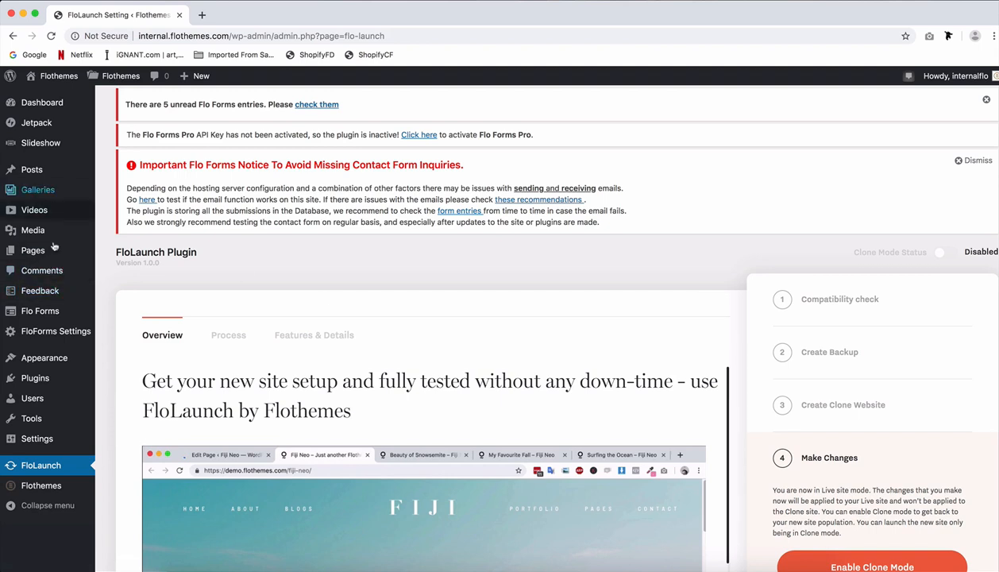
{"action": "mouse_move", "coordinate": [35, 209]}
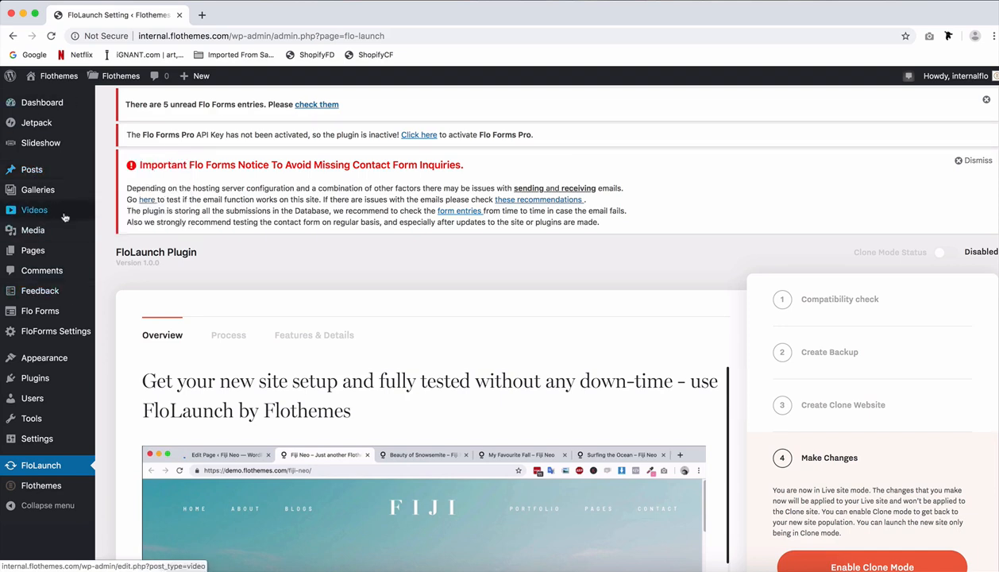
{"action": "mouse_move", "coordinate": [524, 288]}
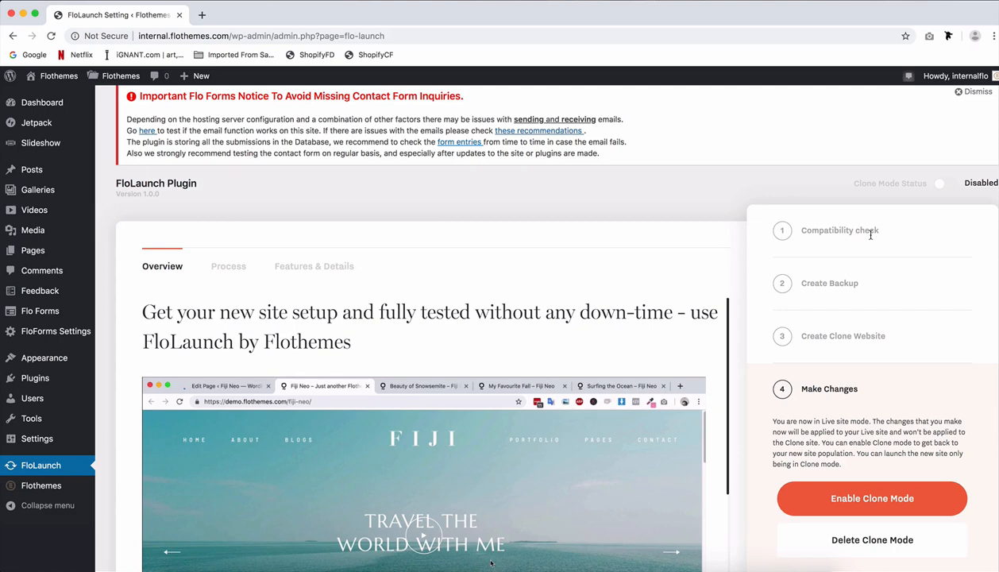
Switch clone mode back on and sign back in to the WordPress admin
{"action": "left_click", "coordinate": [945, 185]}
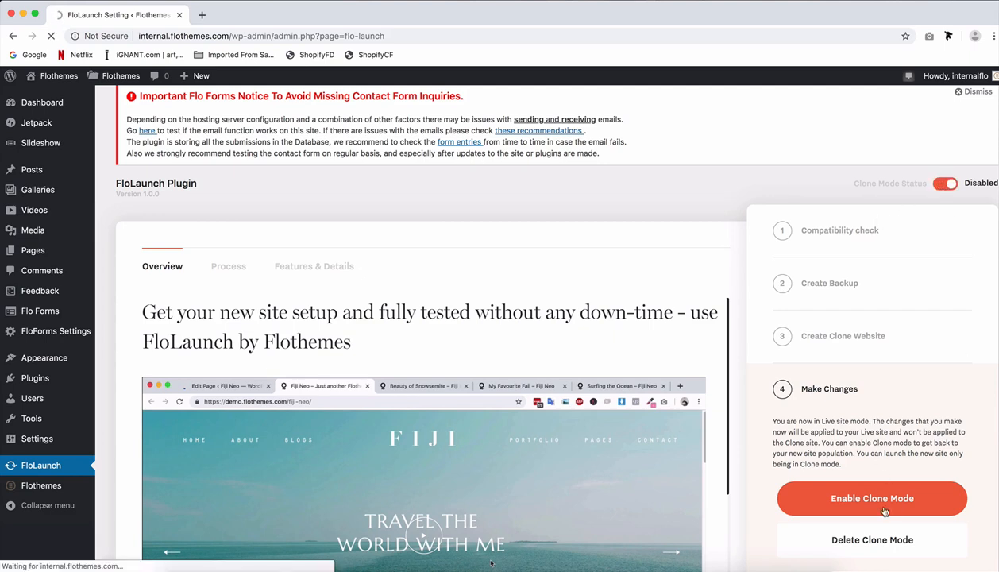
{"action": "left_click", "coordinate": [872, 499]}
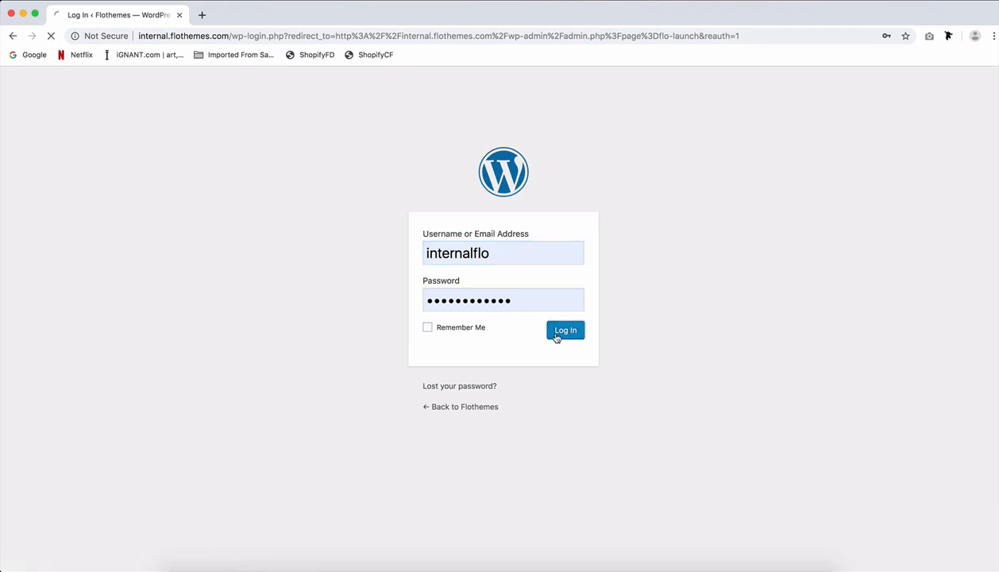
{"action": "left_click", "coordinate": [565, 329]}
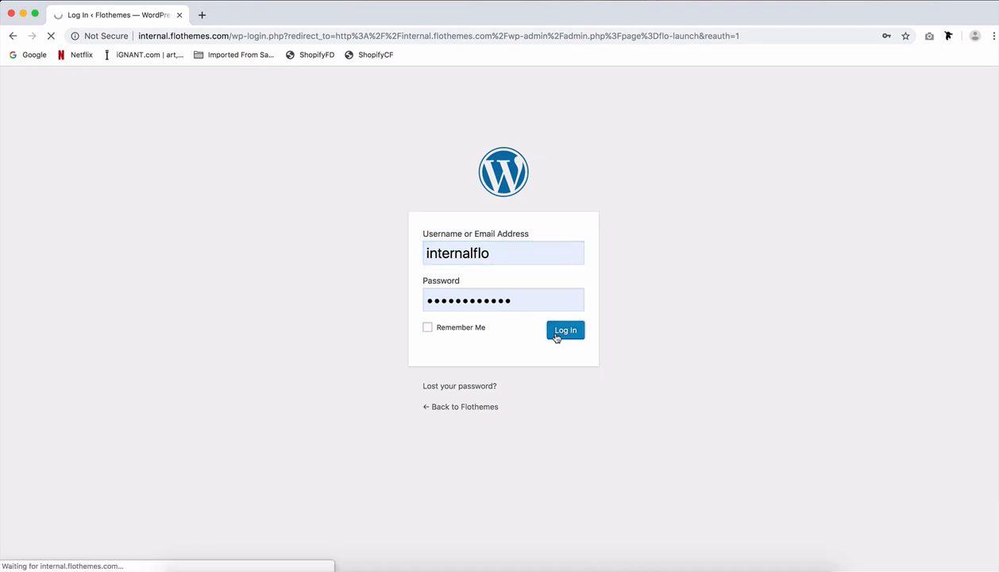
{"action": "left_click", "coordinate": [565, 328]}
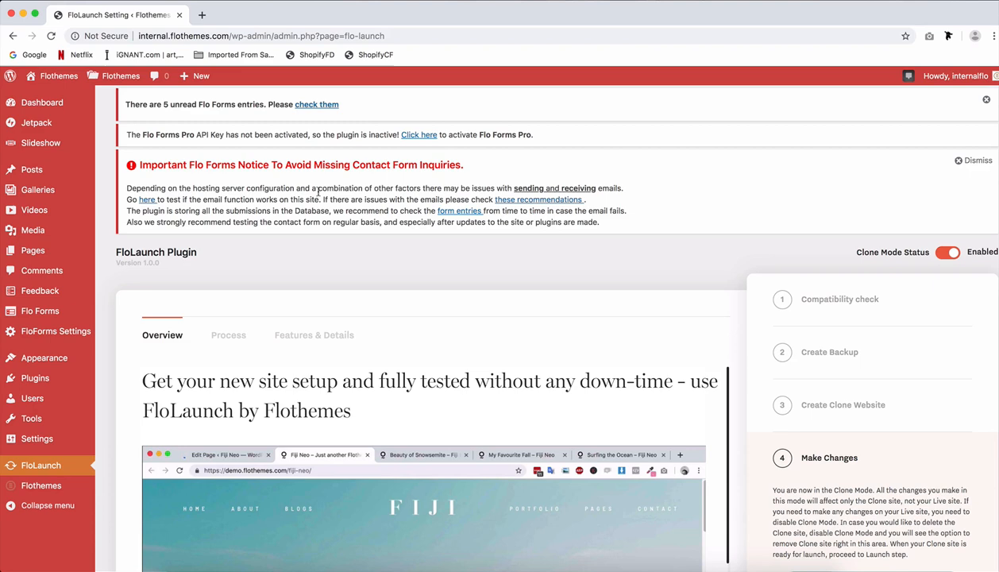
{"action": "mouse_move", "coordinate": [268, 252]}
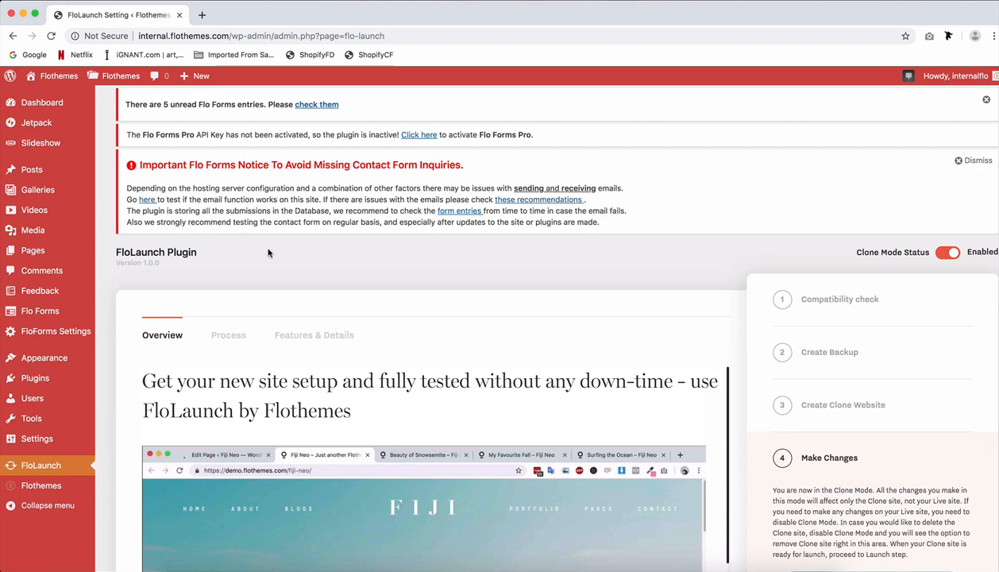
{"action": "mouse_move", "coordinate": [224, 254]}
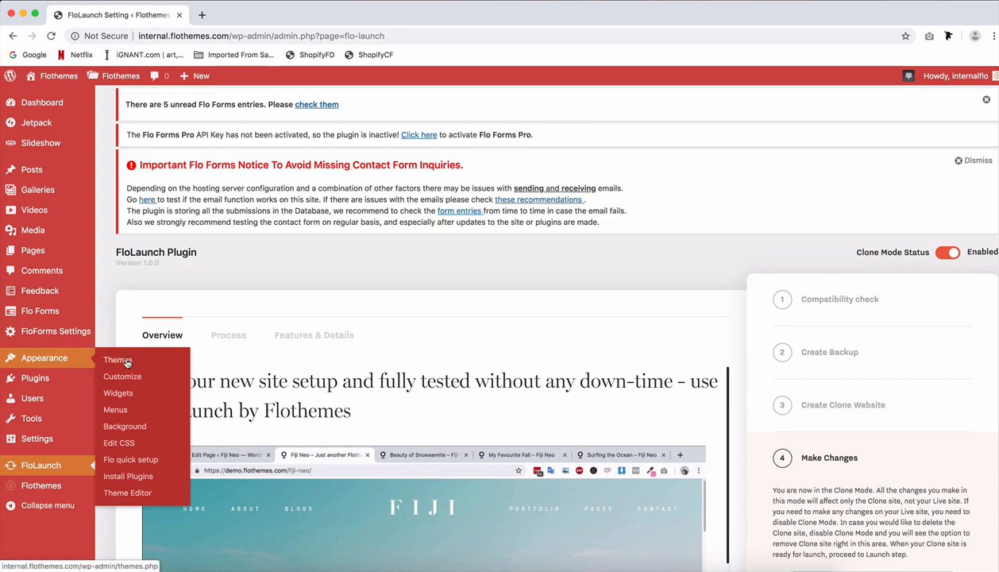
View the installed themes list under Appearance, with Como active
{"action": "left_click", "coordinate": [118, 359]}
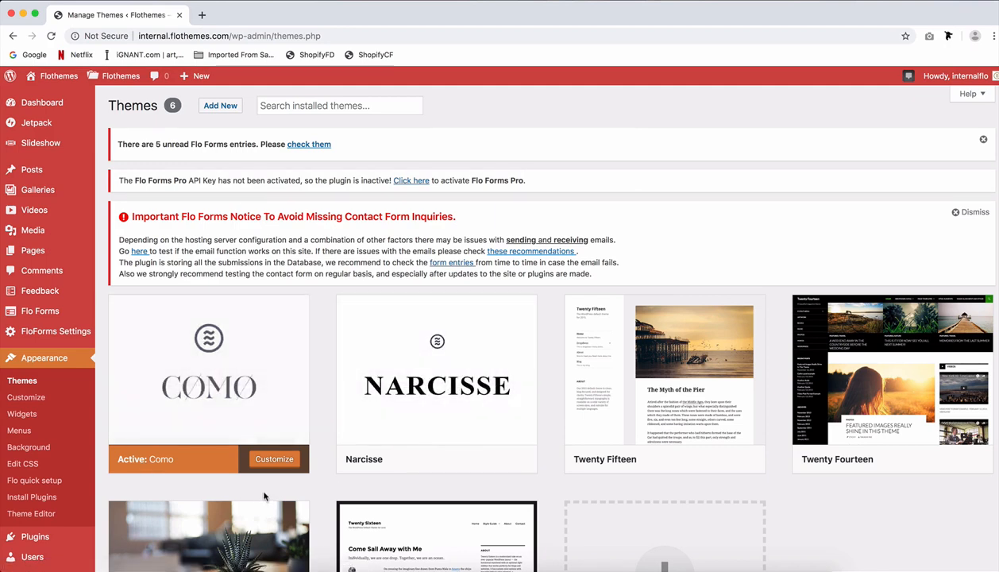
{"action": "mouse_move", "coordinate": [294, 343]}
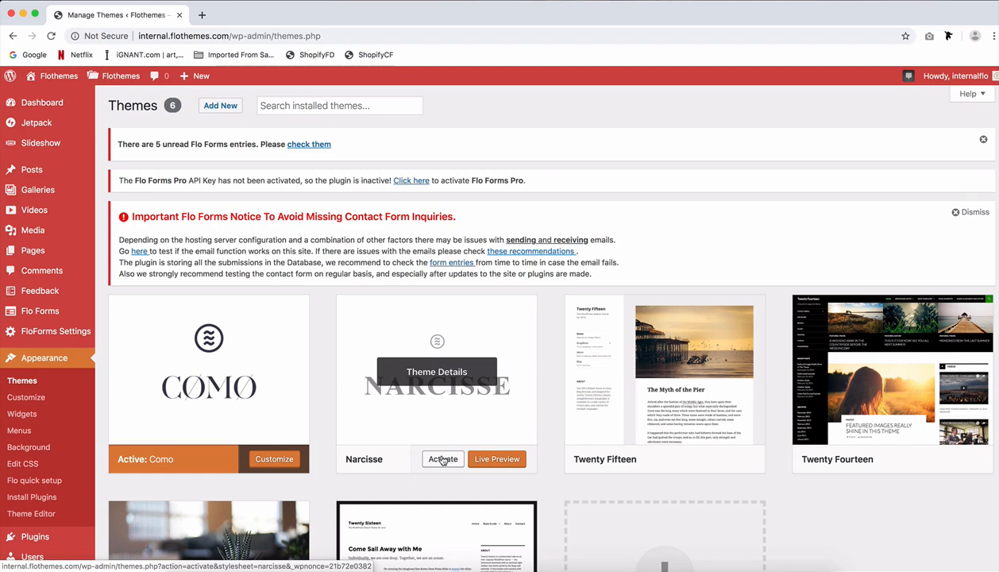
{"action": "mouse_move", "coordinate": [173, 251]}
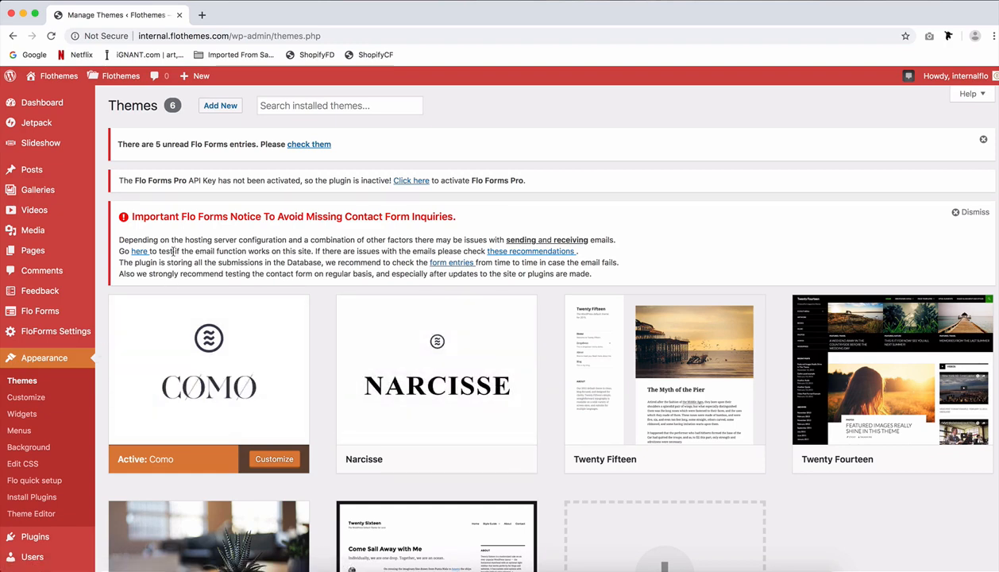
{"action": "mouse_move", "coordinate": [40, 310]}
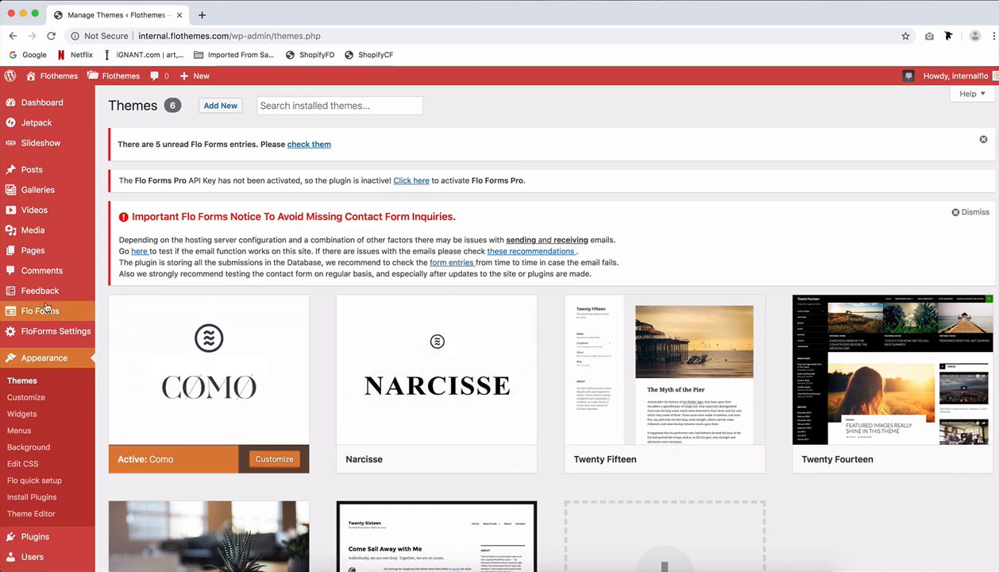
{"action": "mouse_move", "coordinate": [166, 285]}
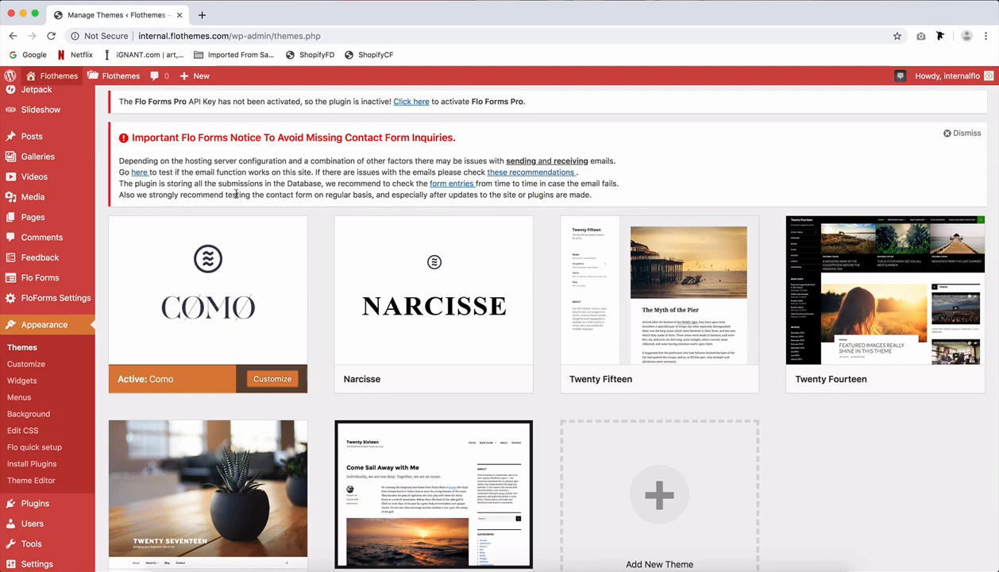
{"action": "mouse_move", "coordinate": [659, 292]}
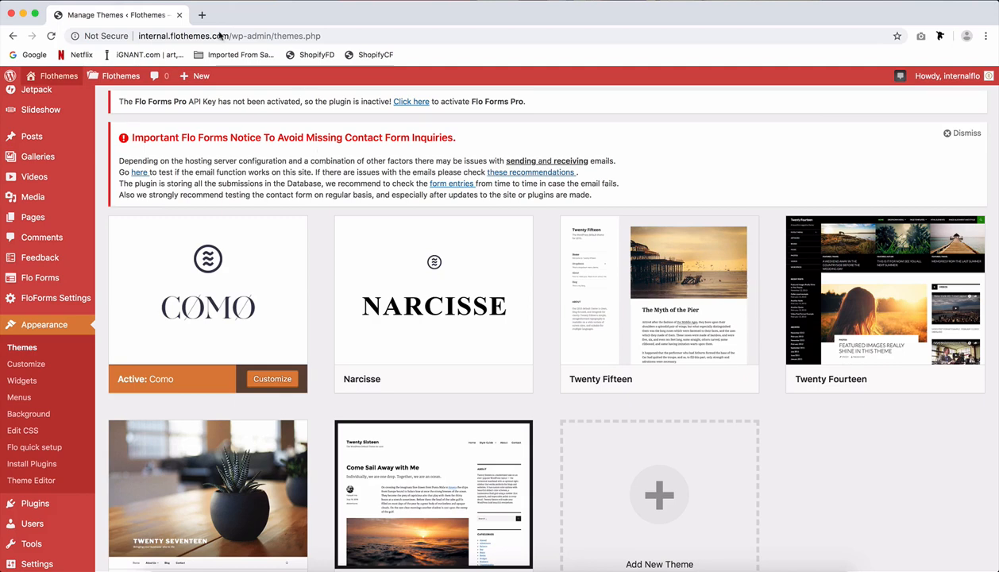
{"action": "mouse_move", "coordinate": [346, 171]}
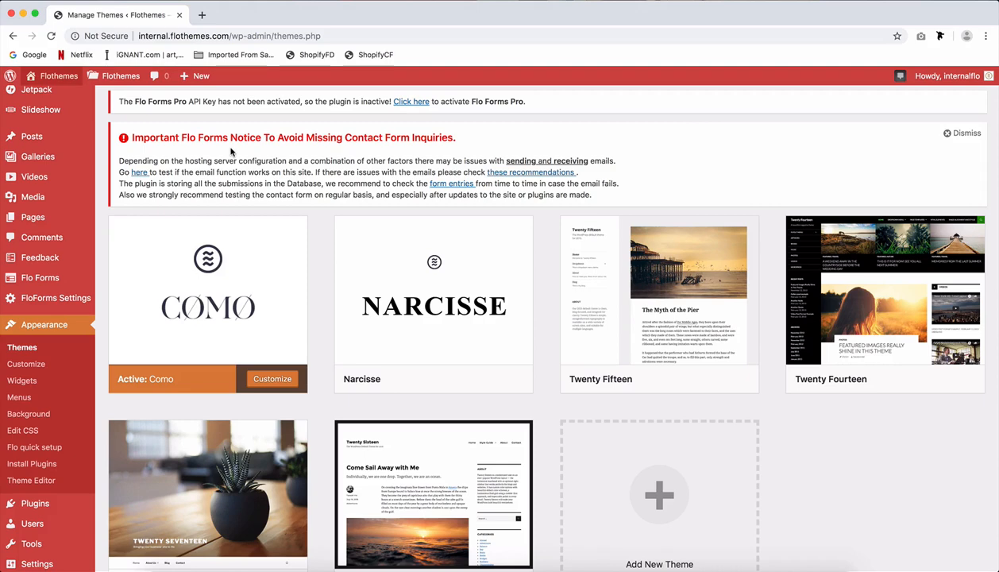
{"action": "scroll", "scroll_direction": "down", "scroll_amount": 3}
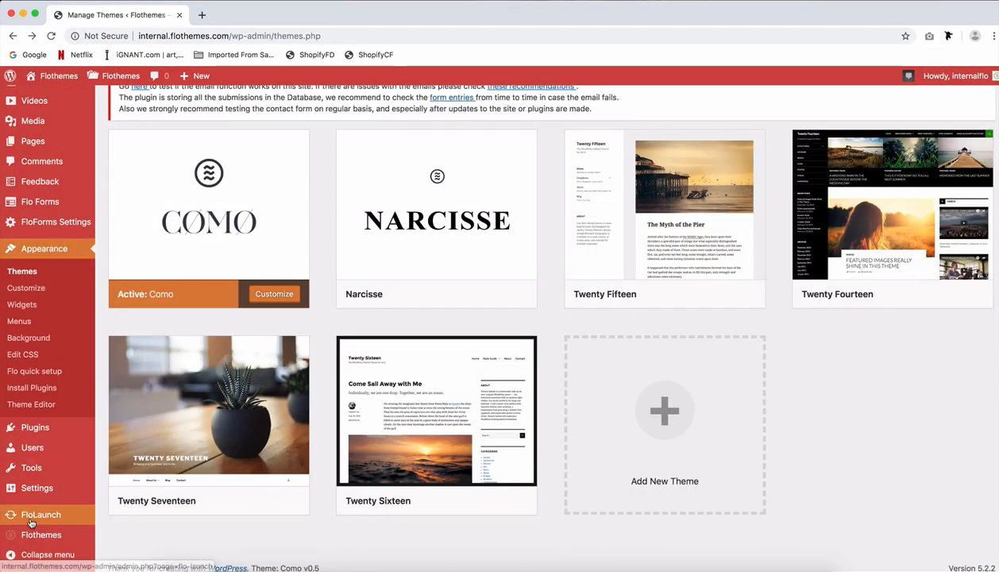
Return to FloLaunch, disable clone mode and sign back in
{"action": "left_click", "coordinate": [41, 514]}
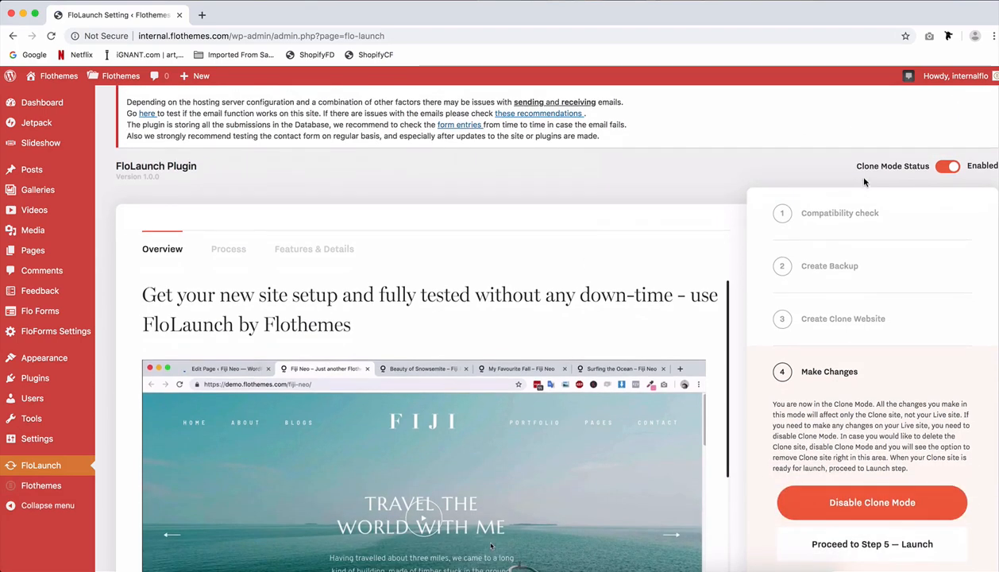
{"action": "mouse_move", "coordinate": [872, 502]}
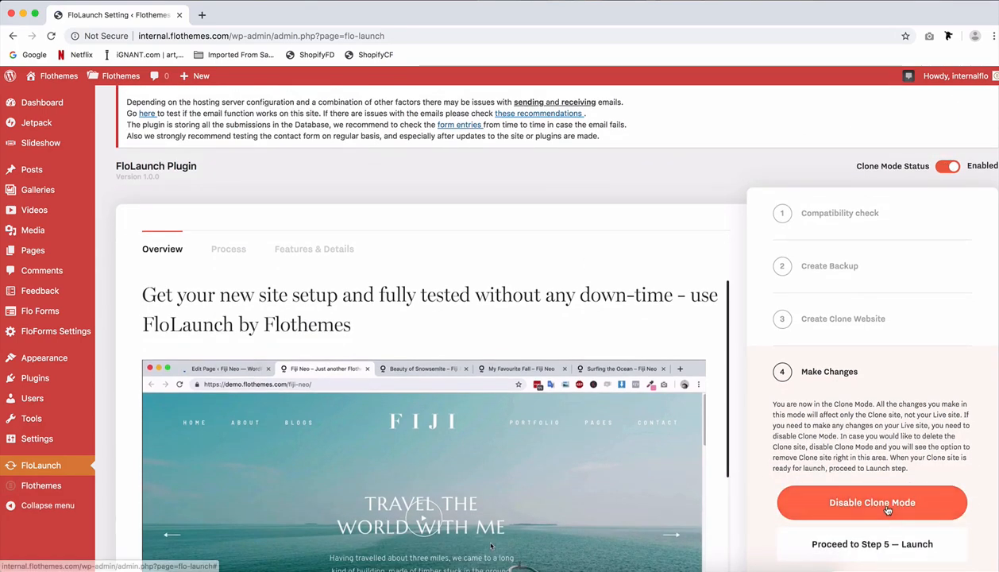
{"action": "left_click", "coordinate": [872, 502]}
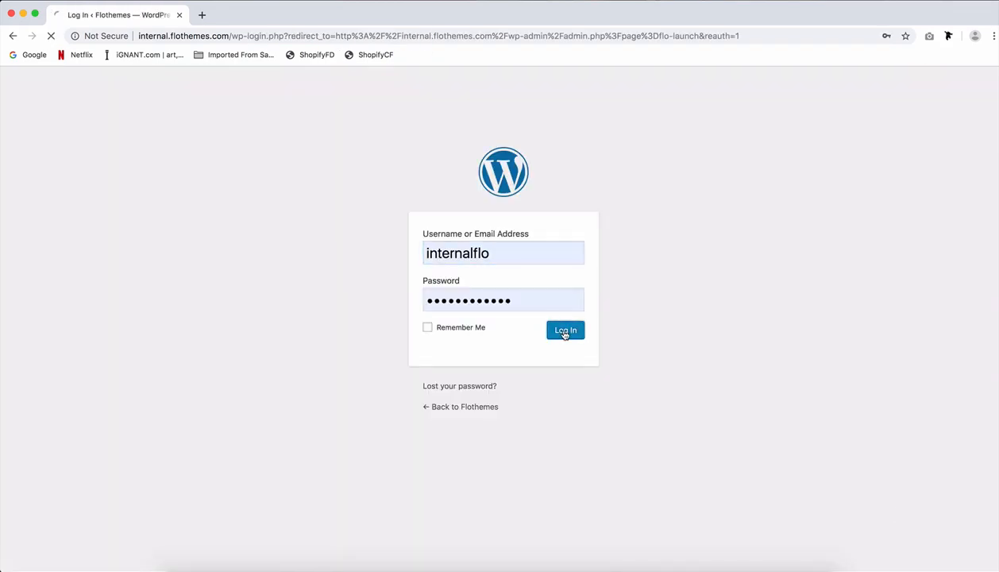
{"action": "left_click", "coordinate": [566, 330]}
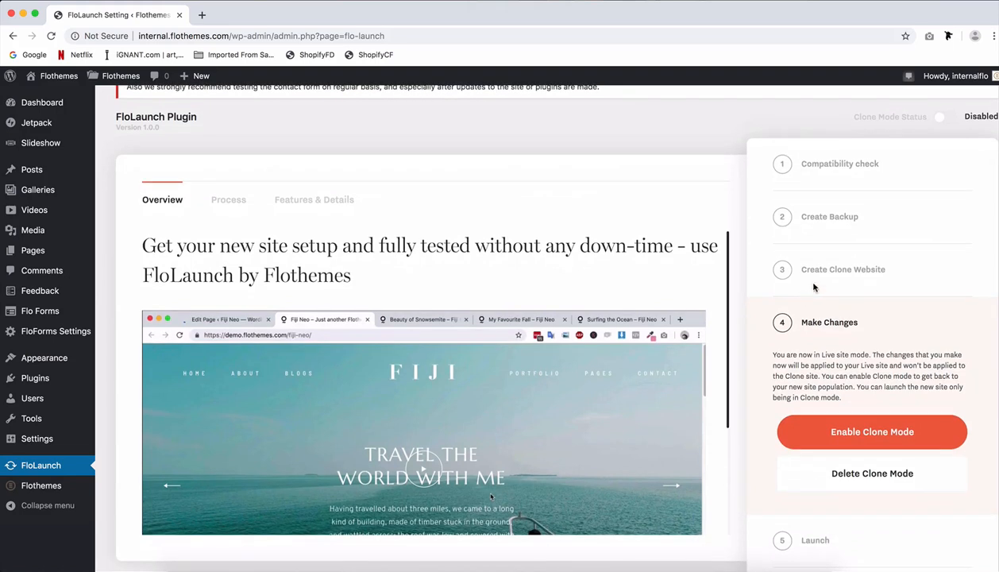
{"action": "mouse_move", "coordinate": [813, 342]}
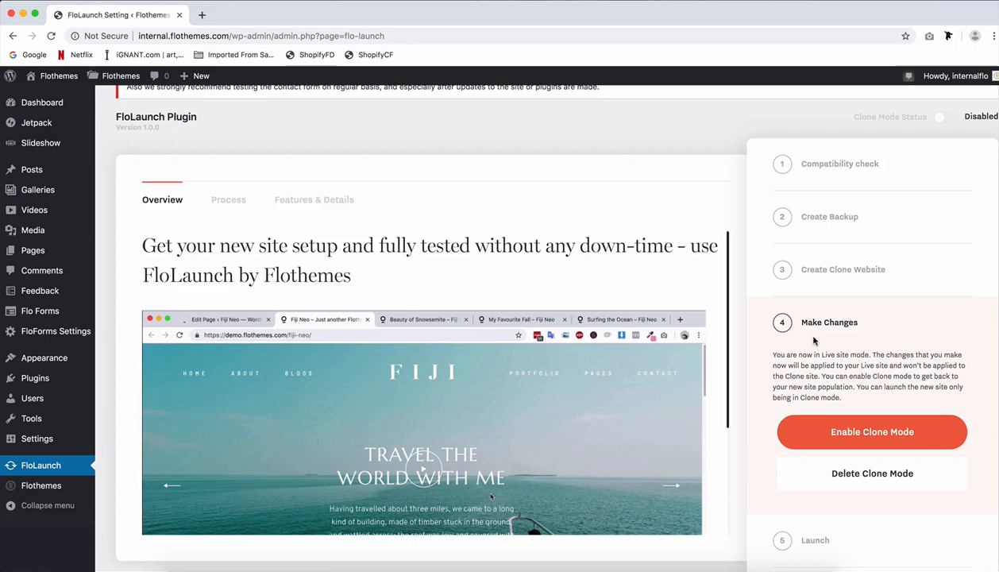
{"action": "mouse_move", "coordinate": [883, 482]}
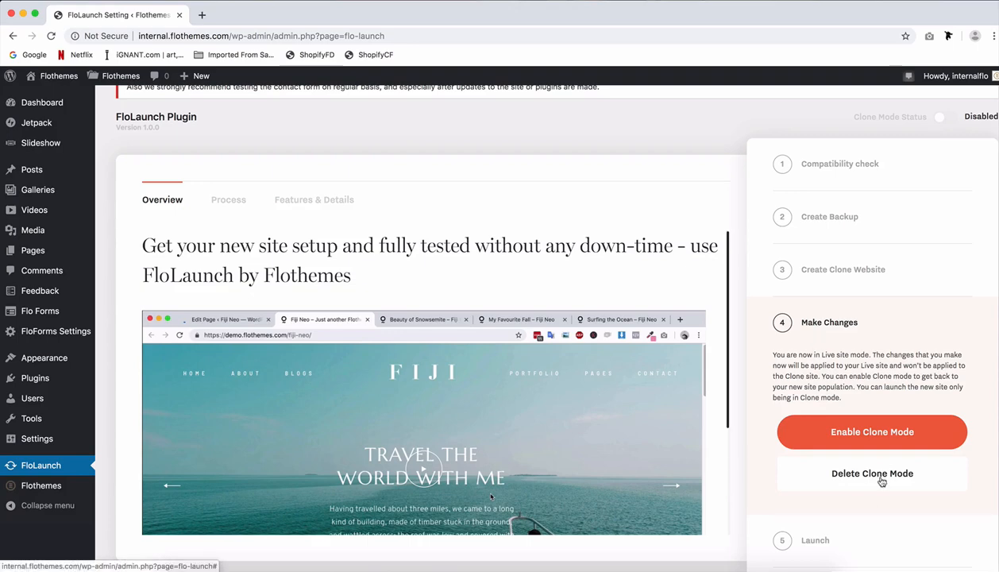
Delete the existing clone site and confirm the deletion
{"action": "left_click", "coordinate": [872, 473]}
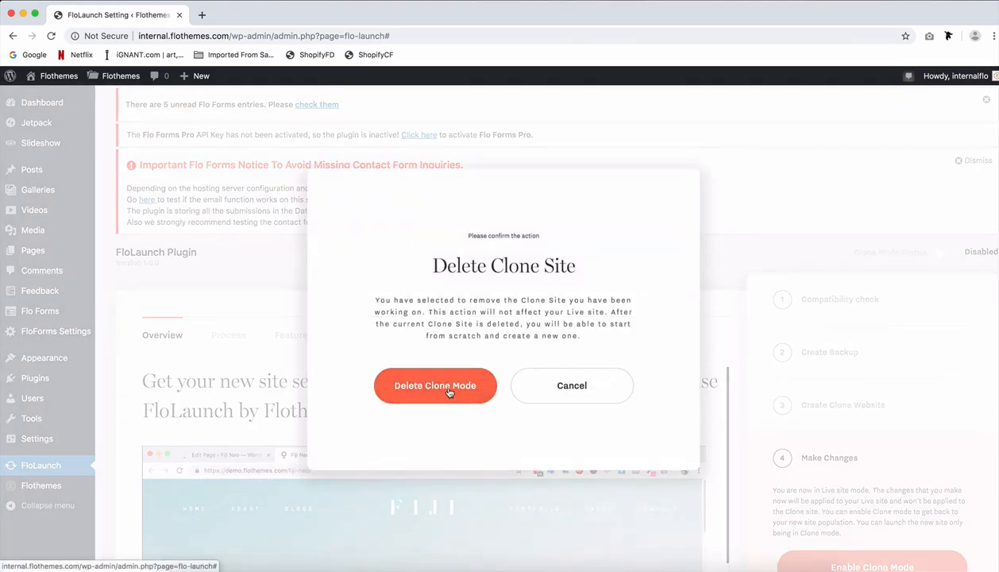
{"action": "left_click", "coordinate": [435, 386]}
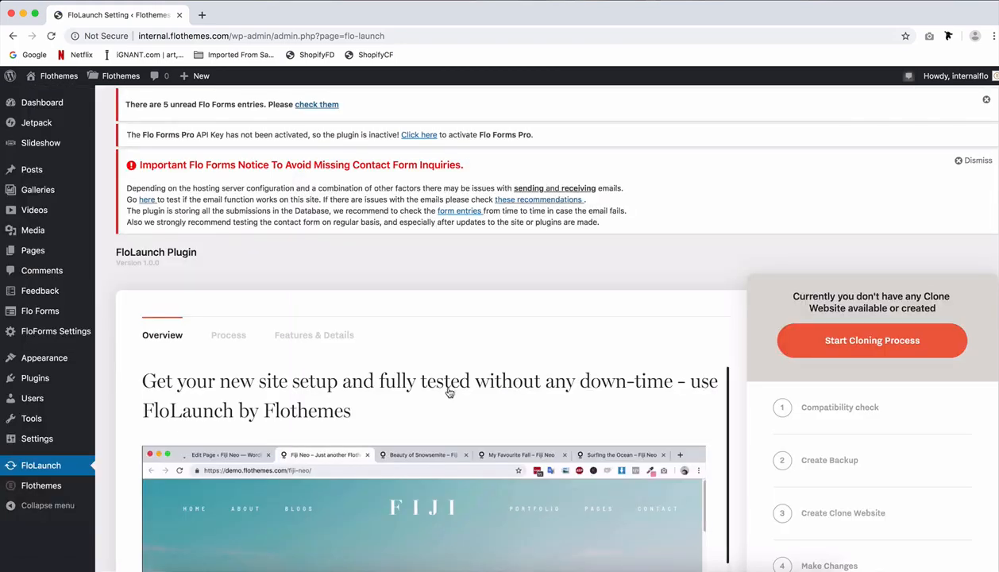
{"action": "scroll", "scroll_direction": "down", "scroll_amount": 3}
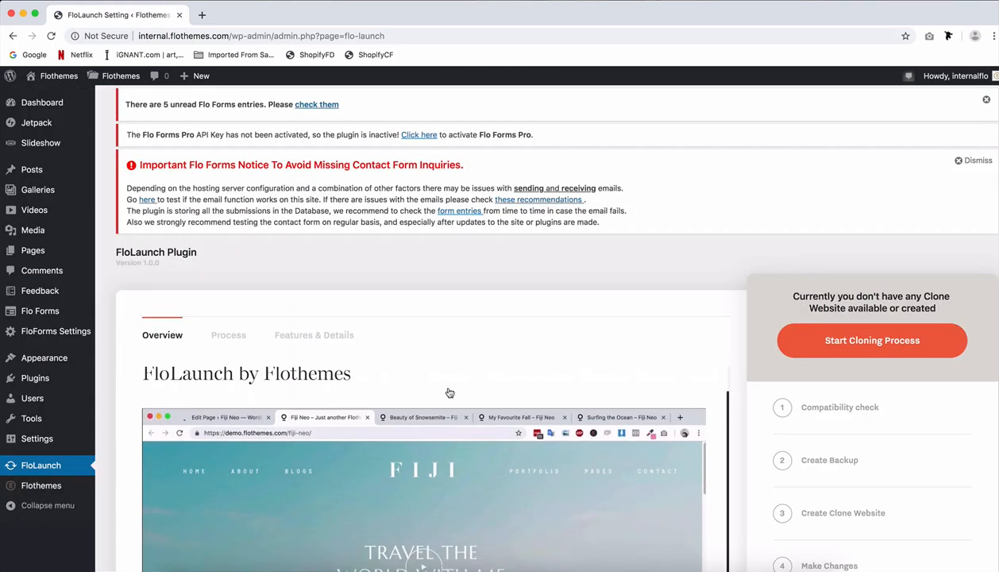
Start the cloning process again and create a fresh clone site
{"action": "left_click", "coordinate": [870, 339]}
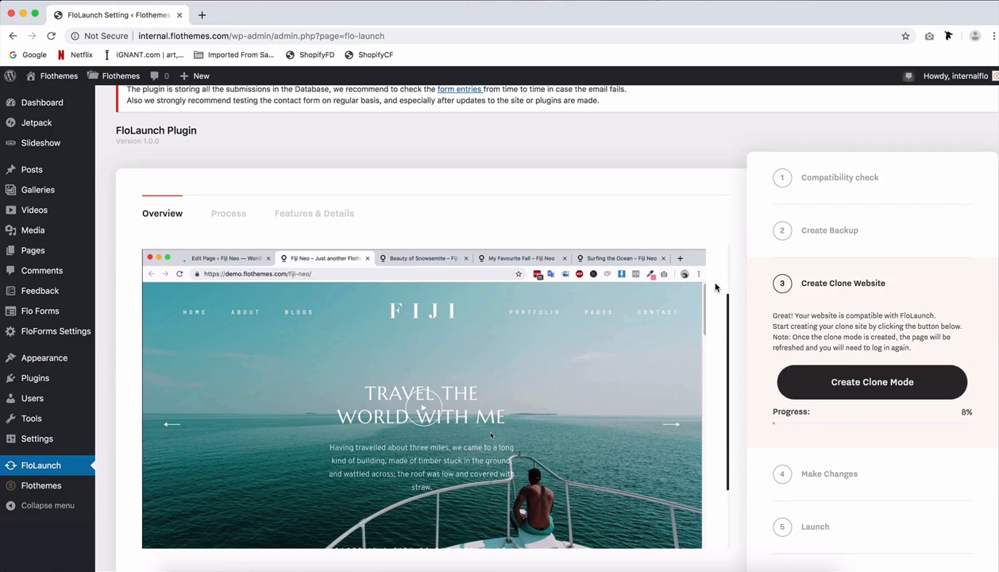
{"action": "left_click", "coordinate": [870, 381]}
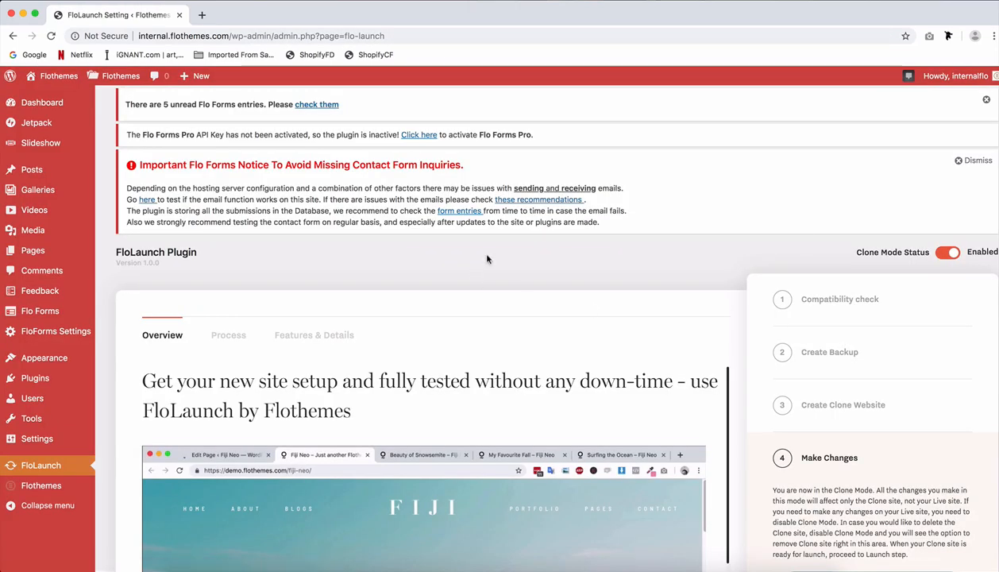
{"action": "mouse_move", "coordinate": [632, 278]}
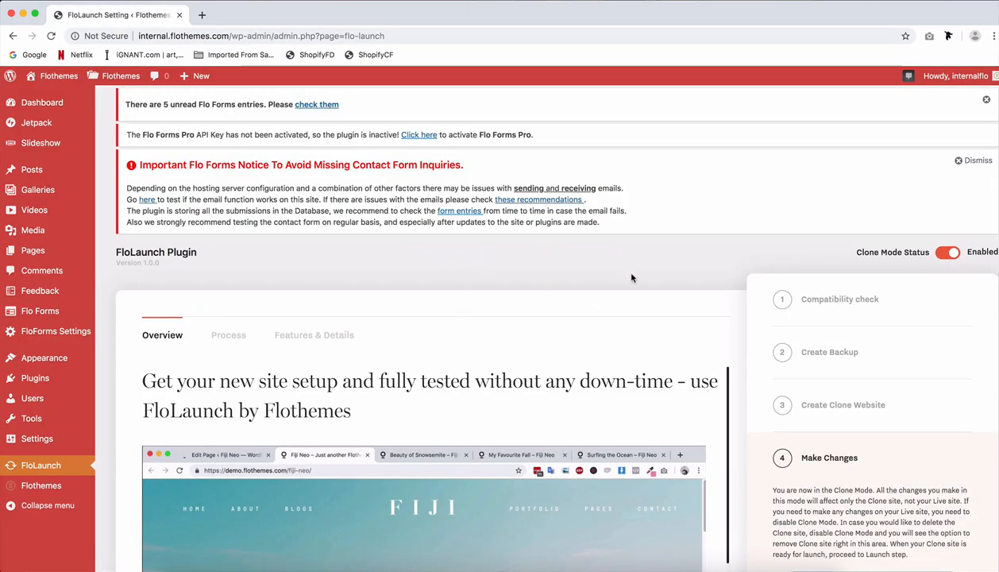
Advance to the Launch step and launch the clone as the live site
{"action": "scroll", "scroll_direction": "down", "scroll_amount": 3}
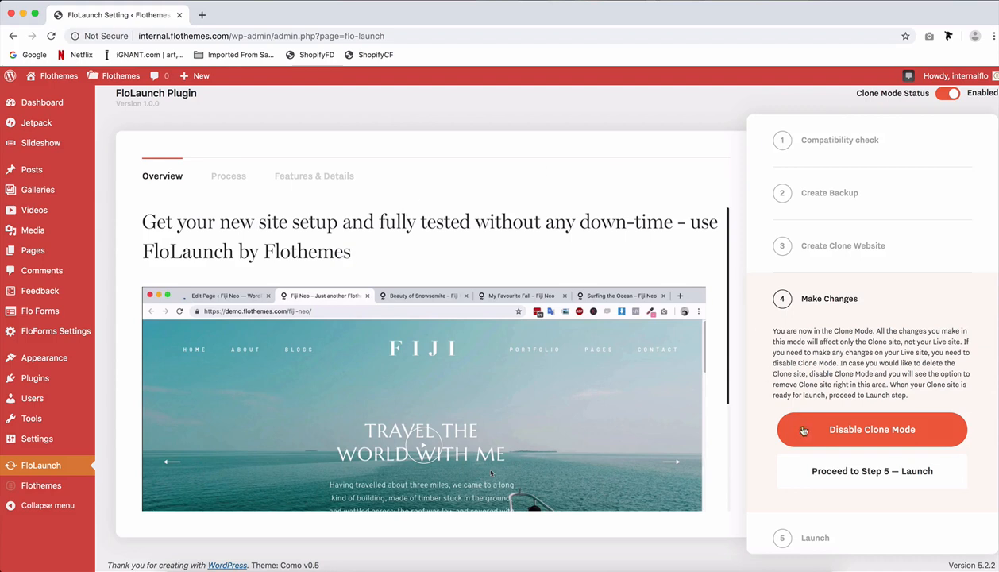
{"action": "mouse_move", "coordinate": [886, 473]}
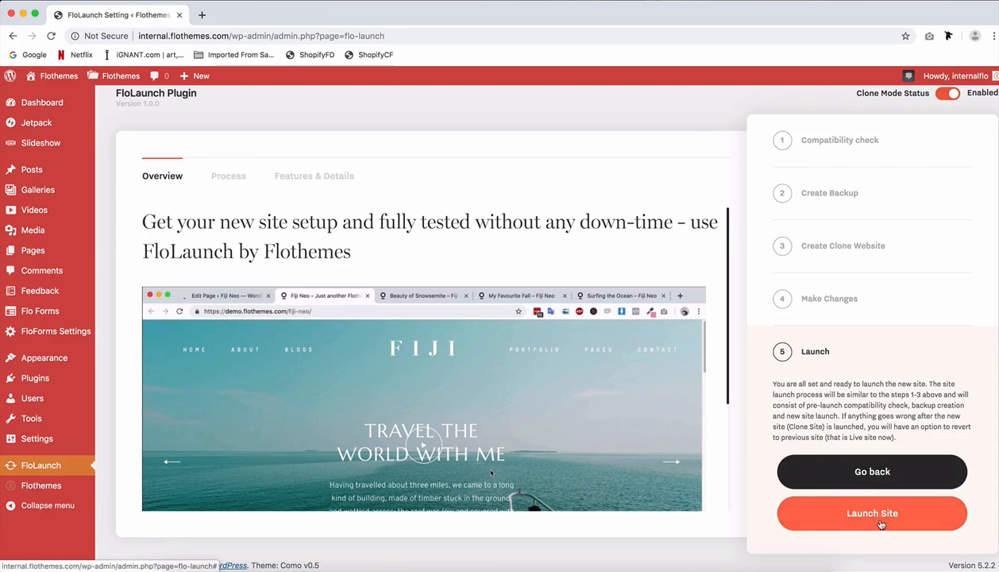
{"action": "left_click", "coordinate": [872, 511]}
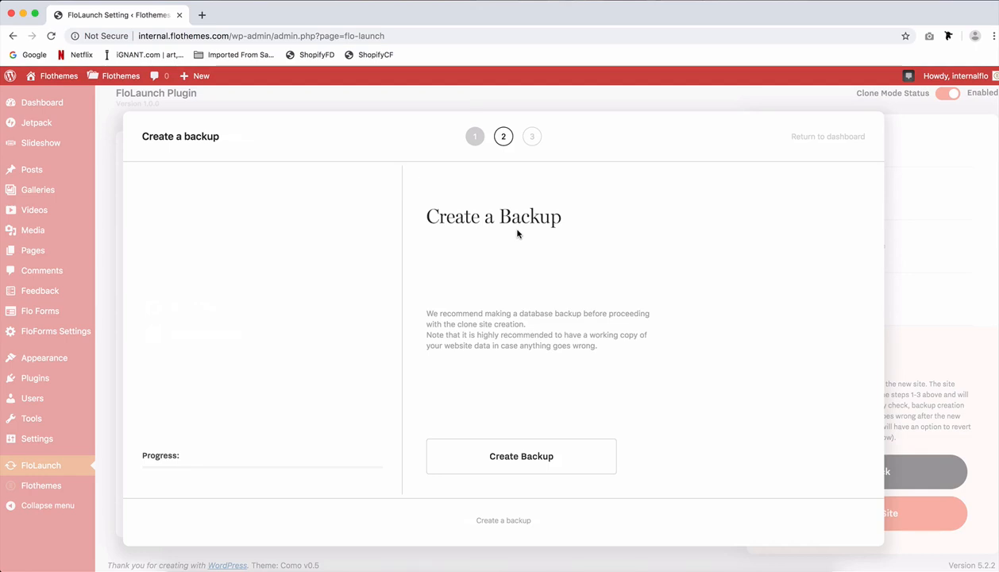
{"action": "mouse_move", "coordinate": [521, 454]}
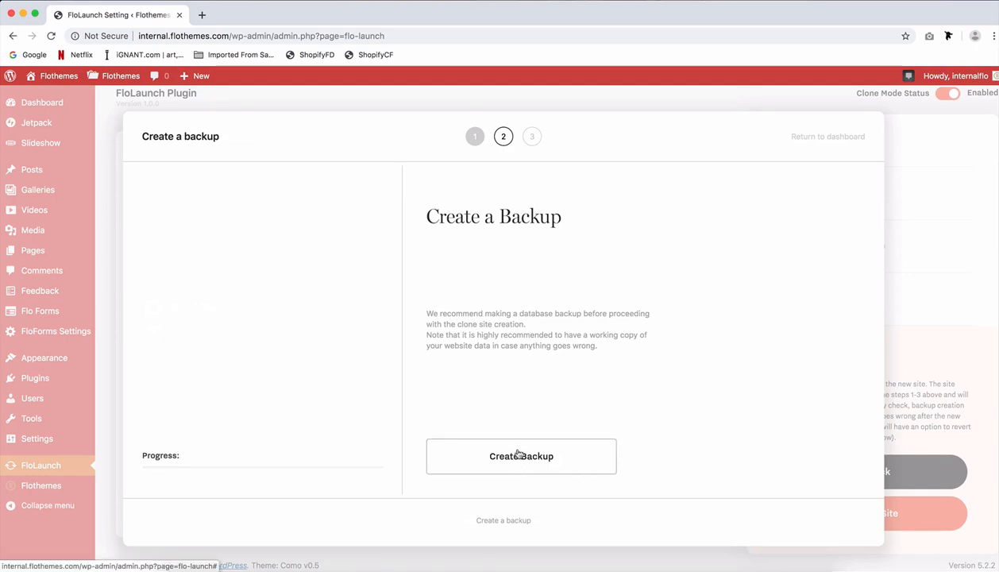
Create the database backup, download it once at 100%, and proceed to the launch step
{"action": "left_click", "coordinate": [521, 456]}
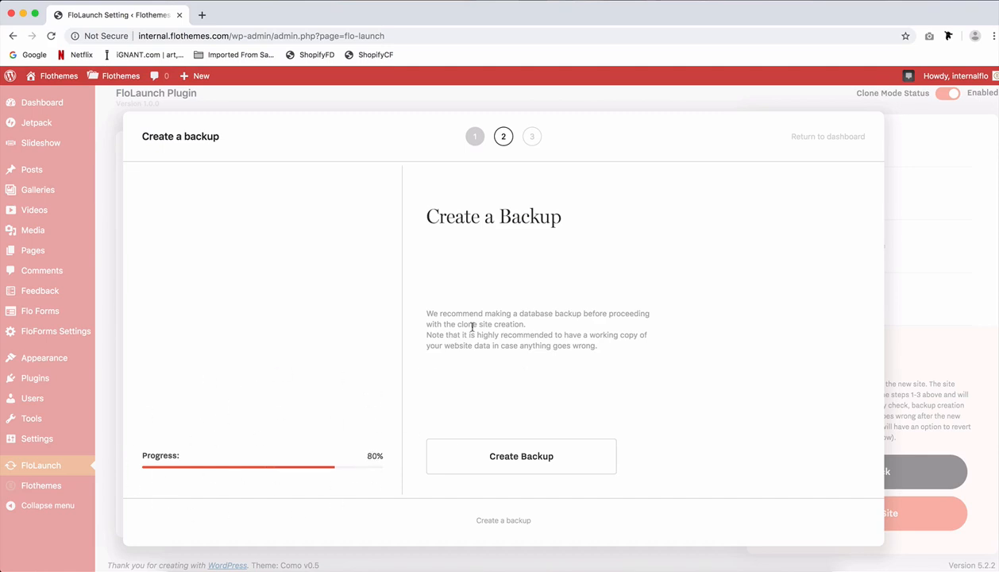
{"action": "left_click", "coordinate": [521, 456]}
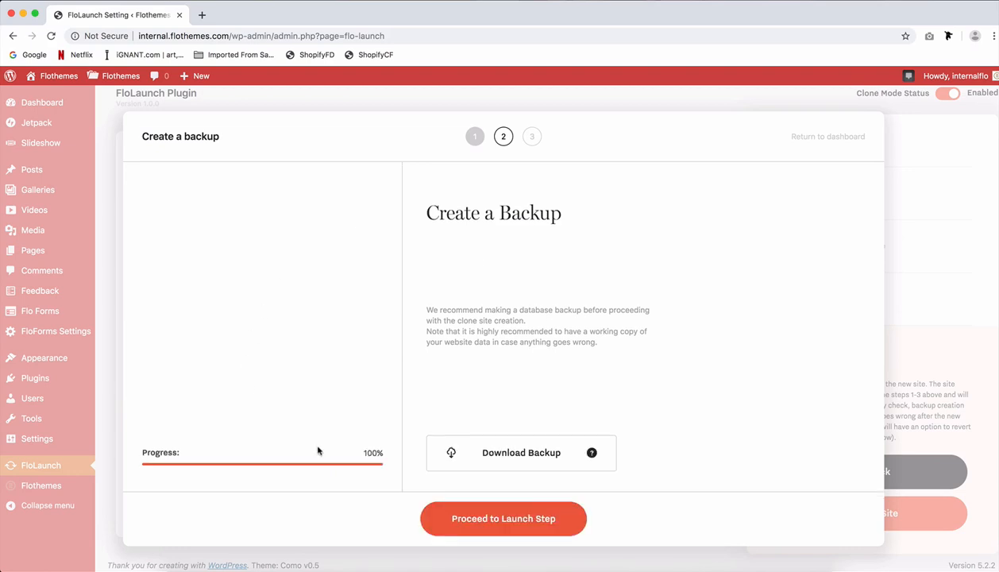
{"action": "mouse_move", "coordinate": [501, 269]}
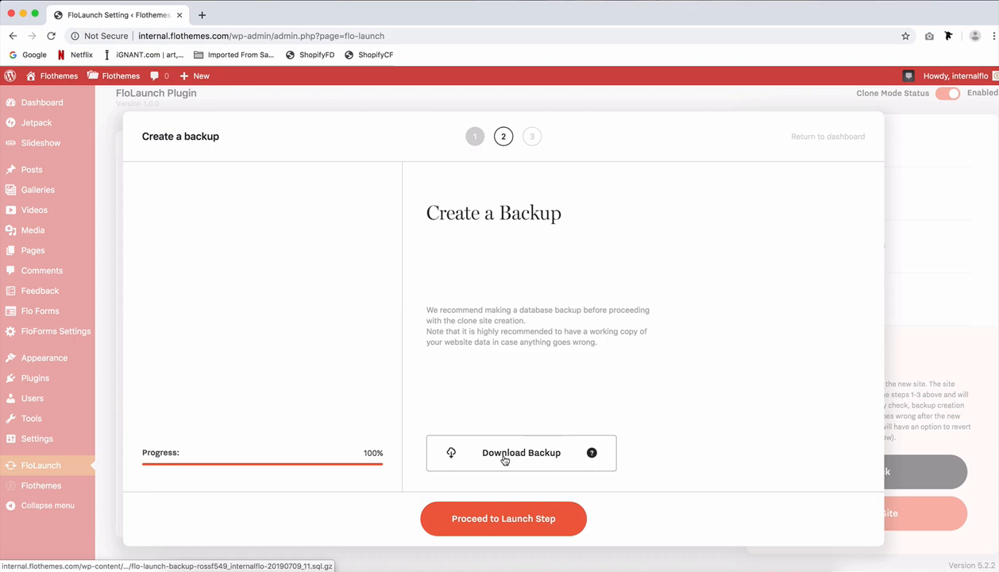
{"action": "left_click", "coordinate": [520, 451]}
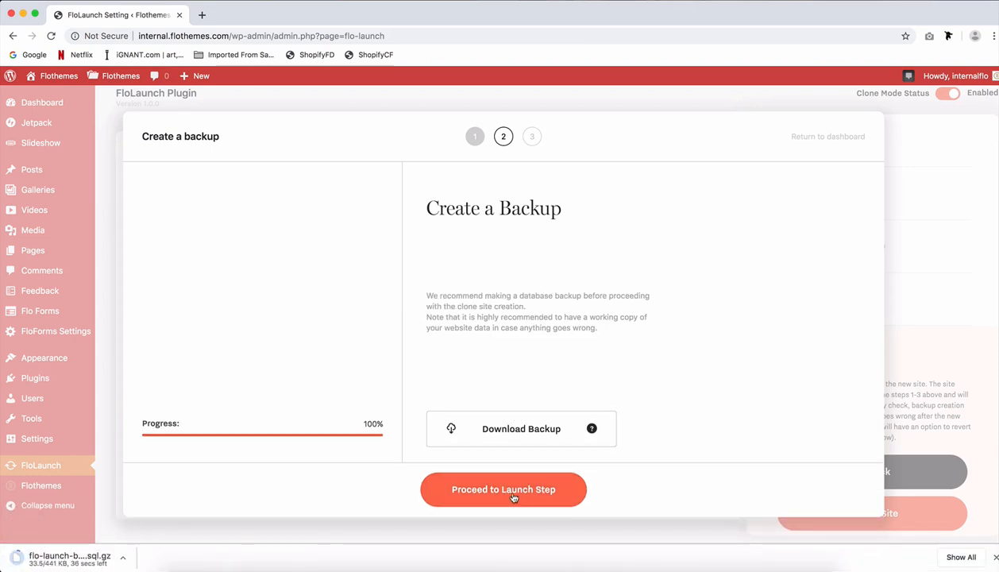
{"action": "left_click", "coordinate": [503, 489]}
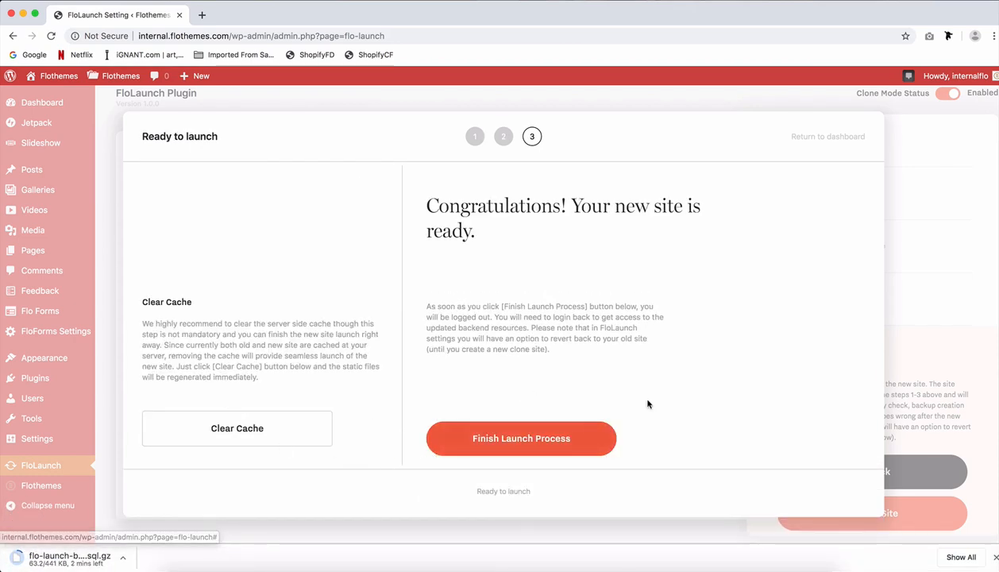
{"action": "mouse_move", "coordinate": [283, 486]}
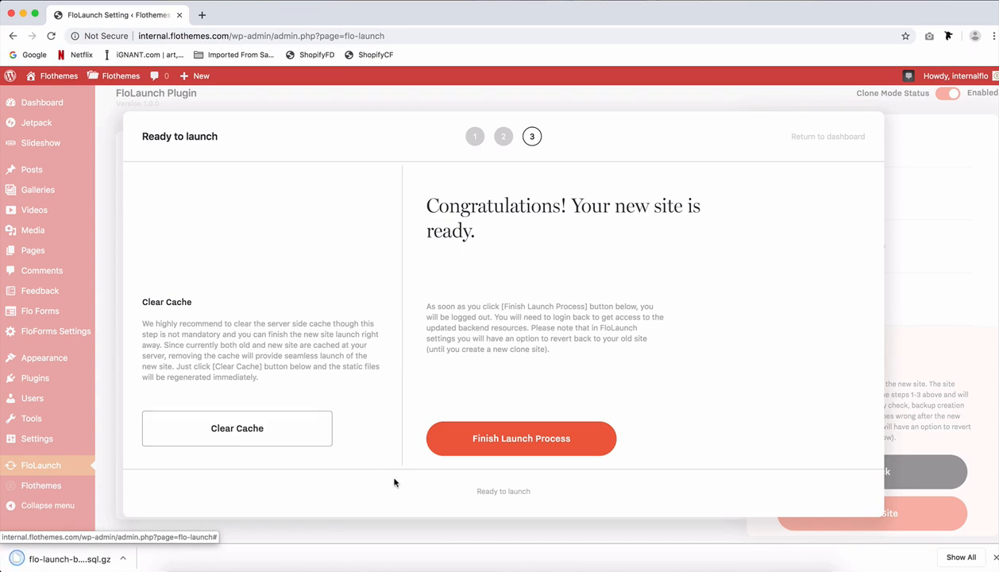
{"action": "mouse_move", "coordinate": [311, 383]}
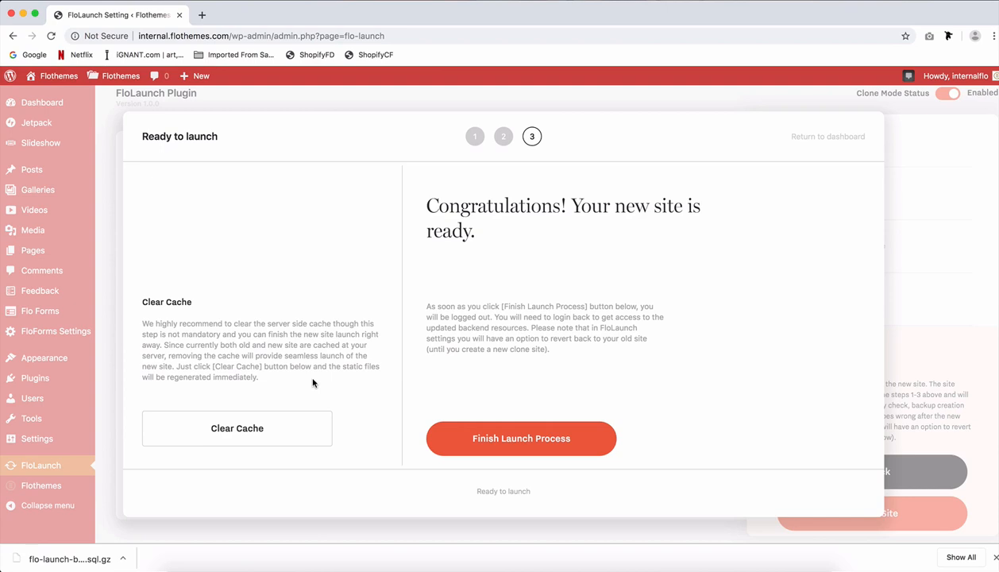
{"action": "mouse_move", "coordinate": [532, 391]}
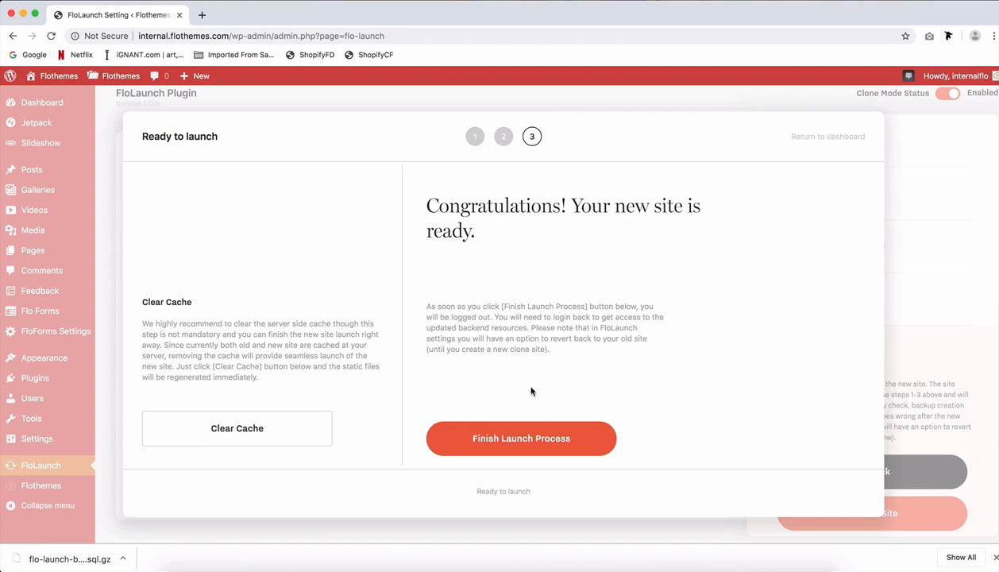
{"action": "mouse_move", "coordinate": [511, 444]}
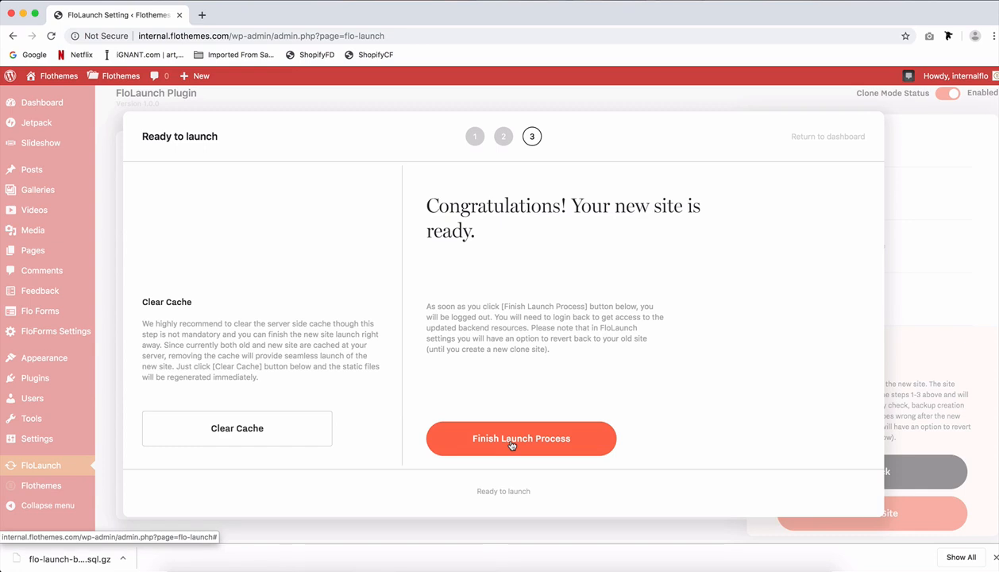
Finish the launch process and log back in to reach the FloLaunch overview with no clone websites
{"action": "left_click", "coordinate": [521, 438]}
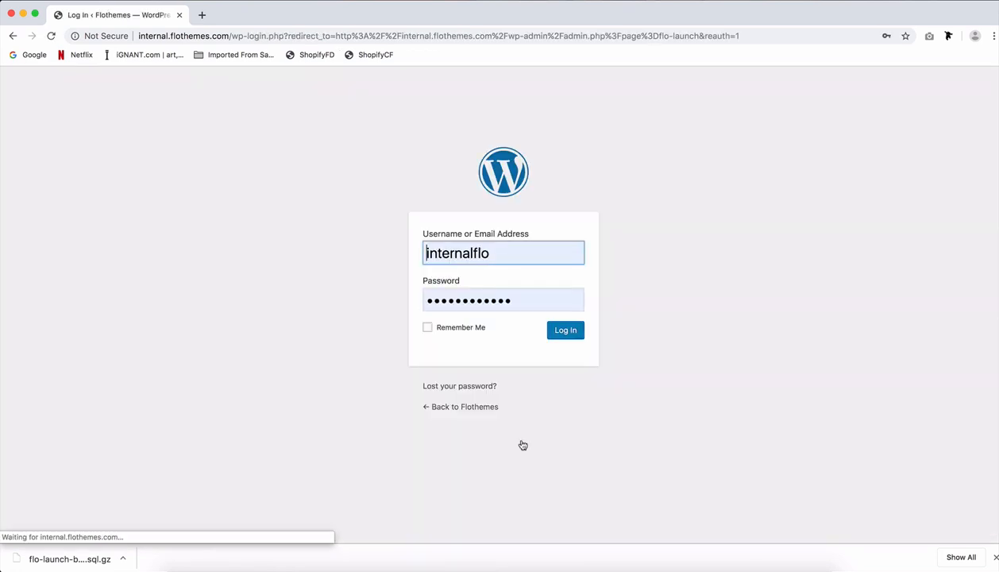
{"action": "left_click", "coordinate": [566, 329]}
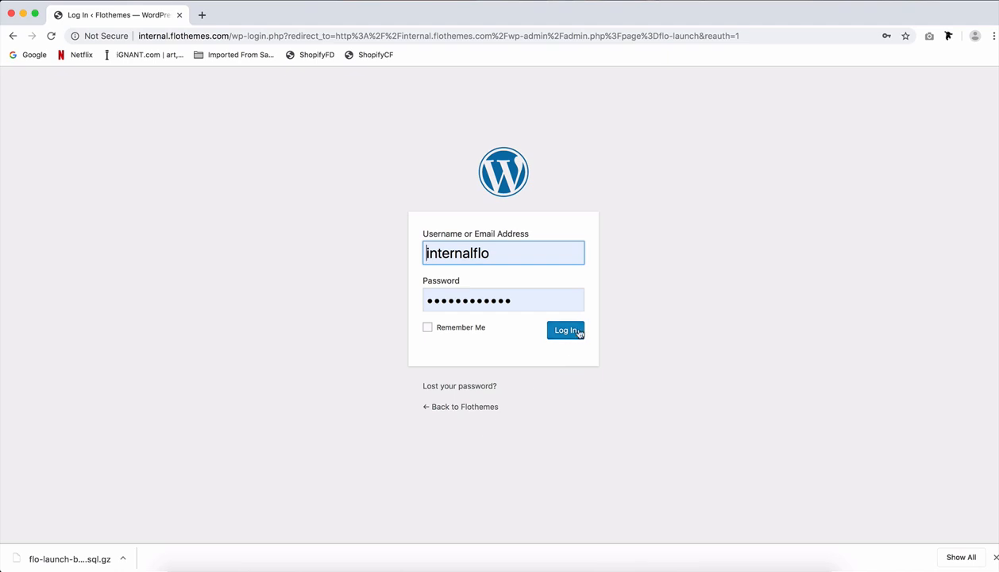
{"action": "left_click", "coordinate": [565, 329]}
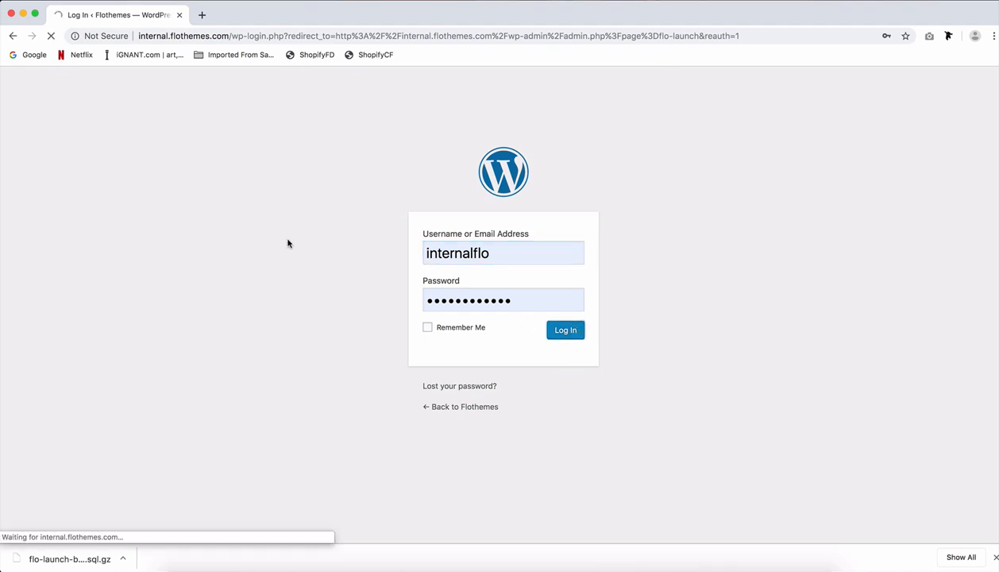
{"action": "left_click", "coordinate": [566, 328]}
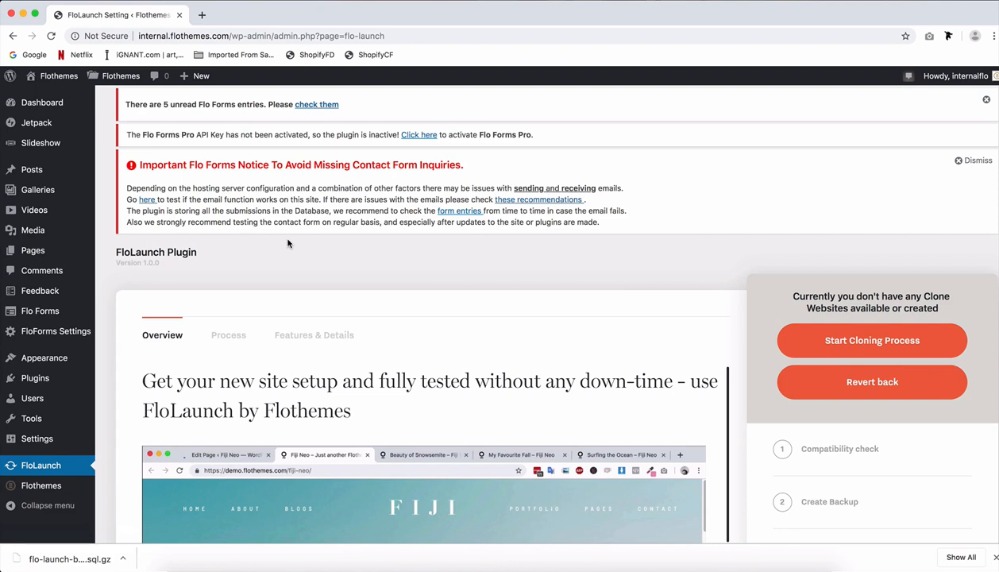
{"action": "mouse_move", "coordinate": [193, 302]}
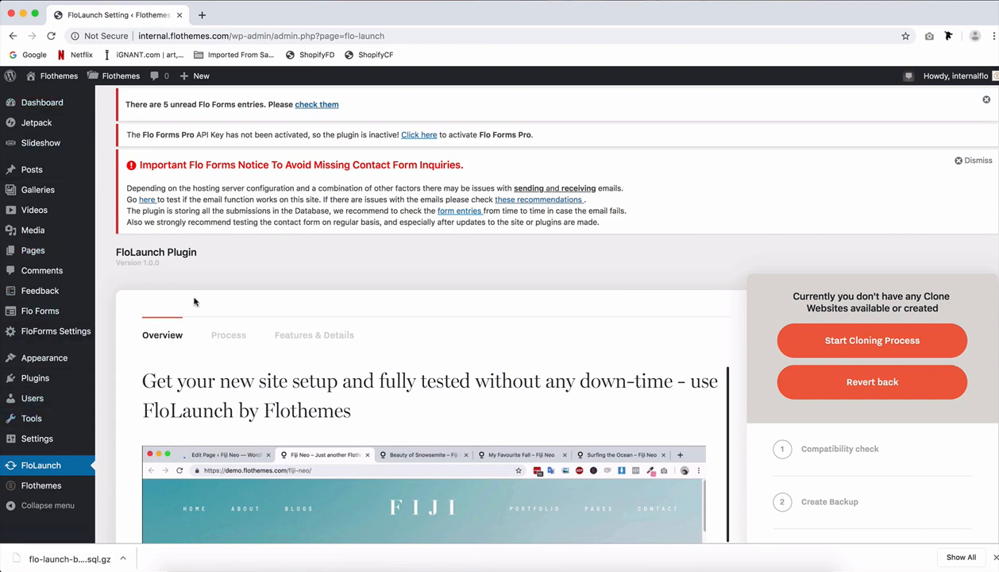
{"action": "mouse_move", "coordinate": [262, 277]}
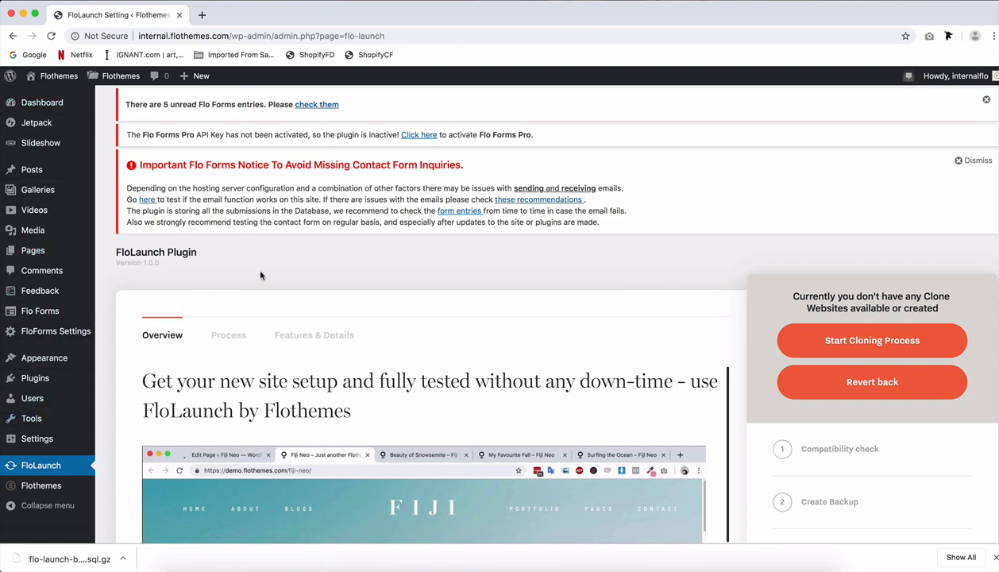
Request a revert back to the old site from the FloLaunch sidebar panel
{"action": "scroll", "scroll_direction": "down", "scroll_amount": 3}
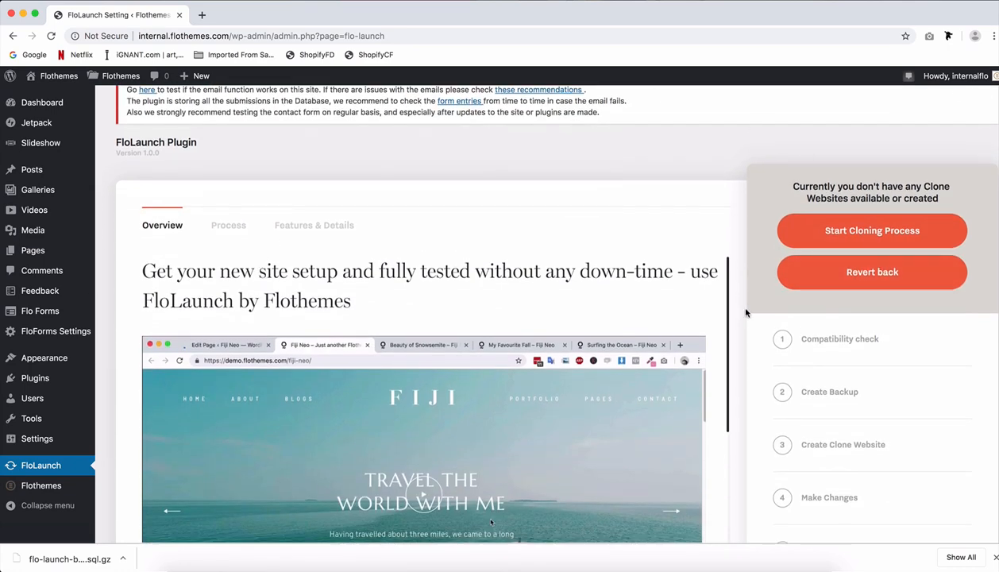
{"action": "mouse_move", "coordinate": [879, 303]}
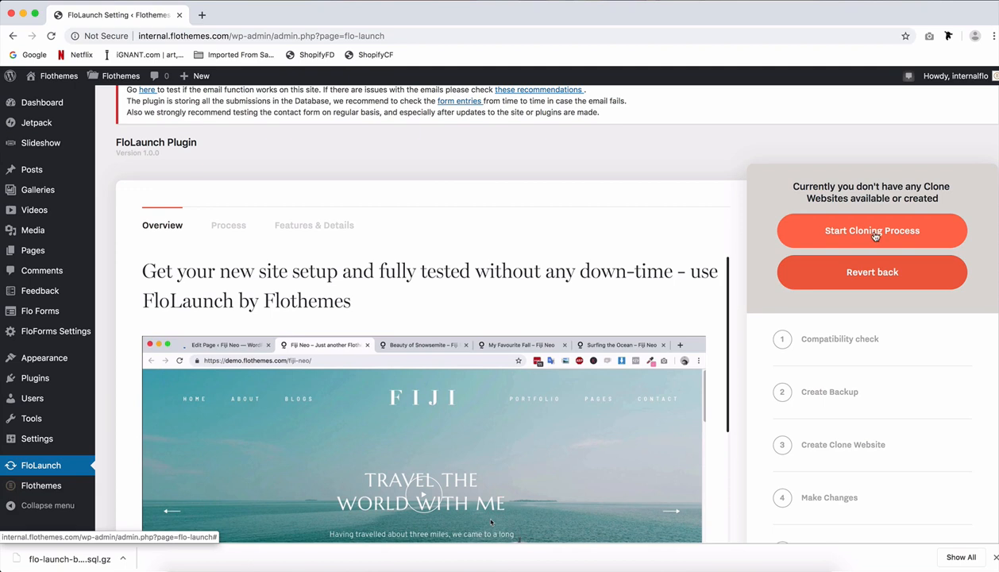
{"action": "mouse_move", "coordinate": [872, 283]}
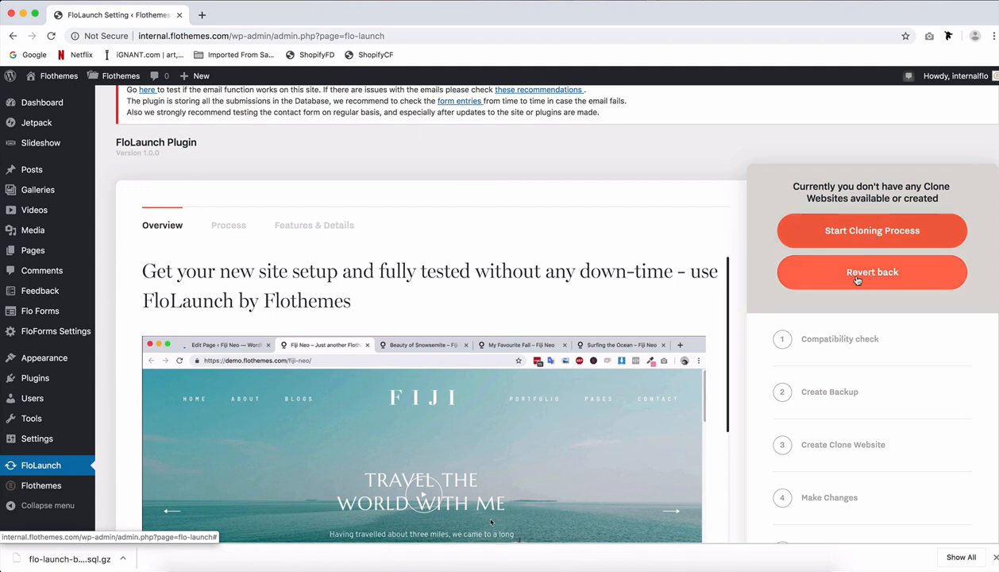
{"action": "left_click", "coordinate": [871, 272]}
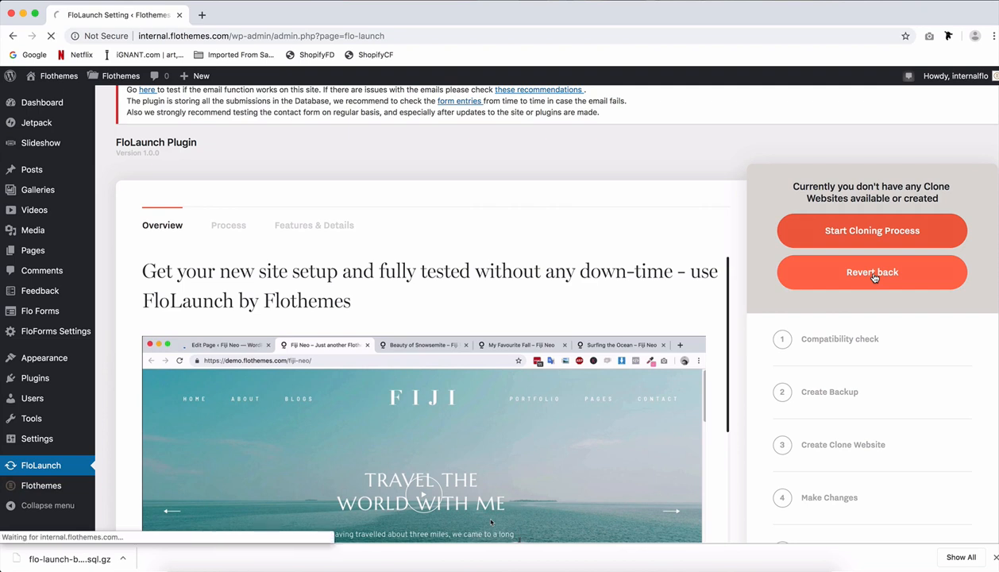
Log back in after the revert so FloLaunch shows clone mode disabled and live site mode
{"action": "left_click", "coordinate": [871, 272]}
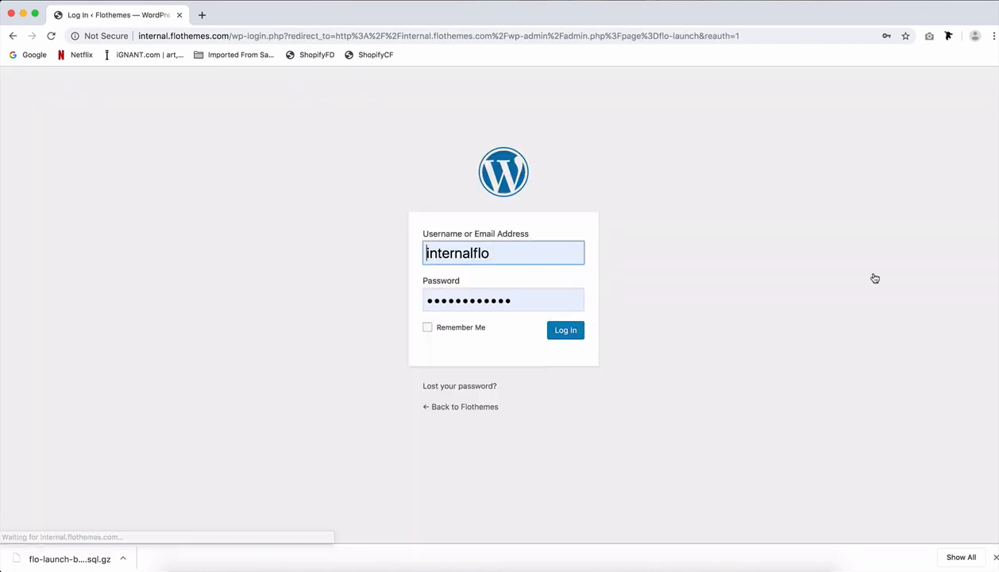
{"action": "left_click", "coordinate": [566, 328]}
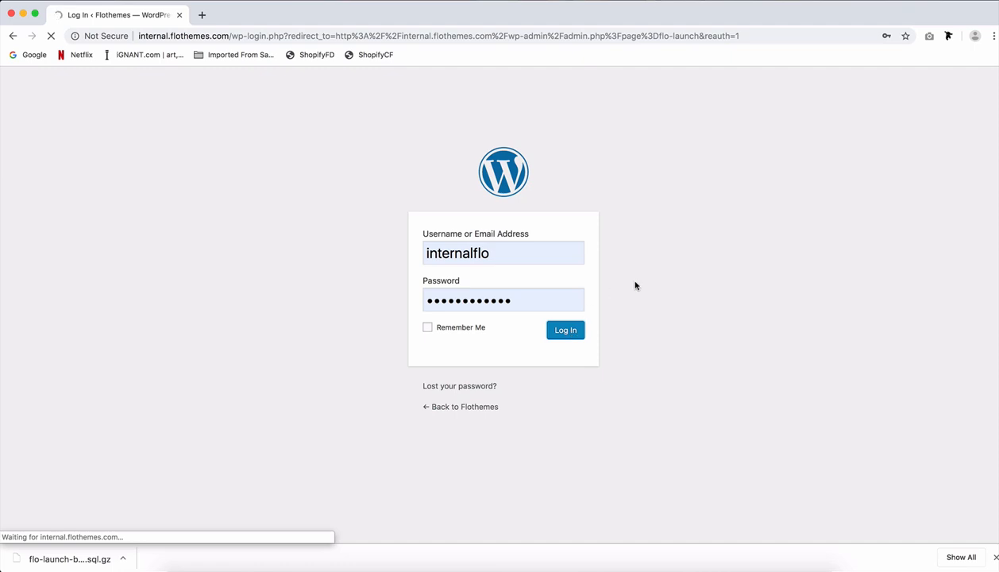
{"action": "left_click", "coordinate": [566, 328]}
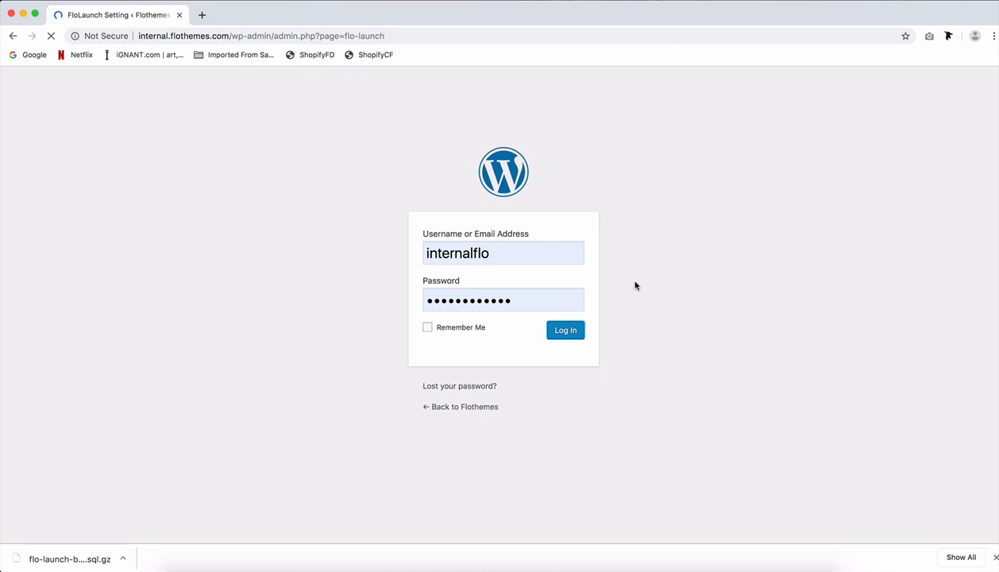
{"action": "left_click", "coordinate": [565, 328]}
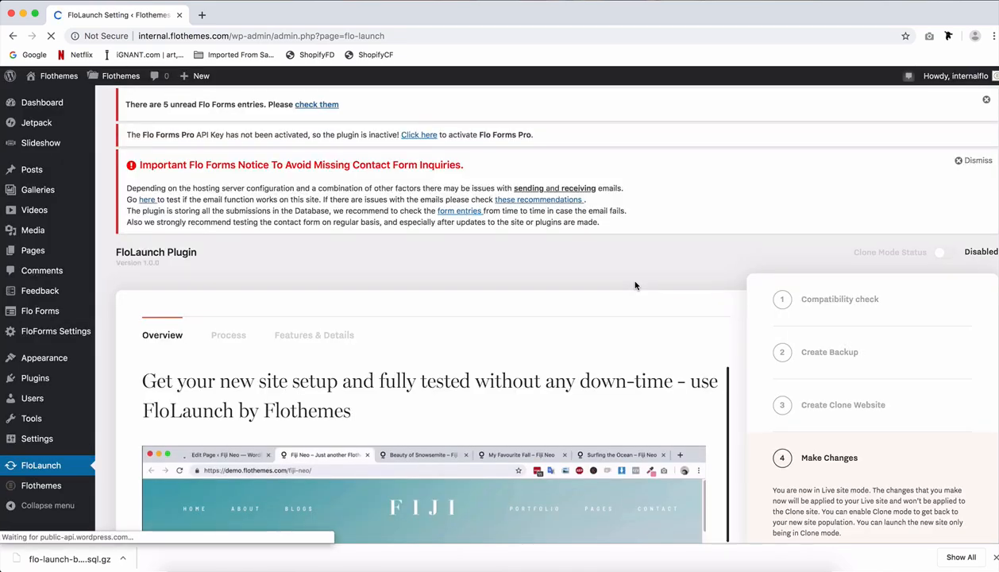
{"action": "scroll", "scroll_direction": "down", "scroll_amount": 3}
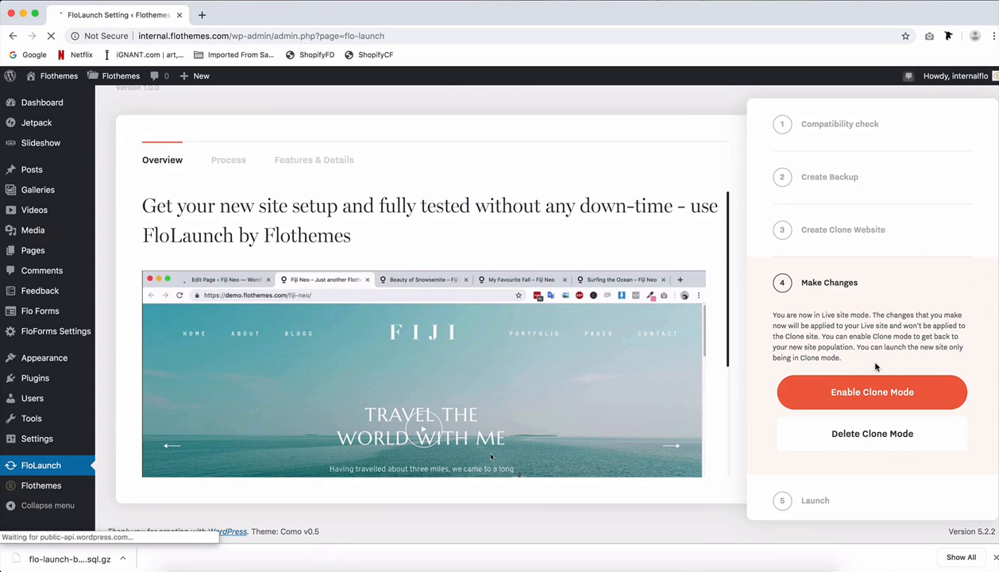
{"action": "mouse_move", "coordinate": [845, 261]}
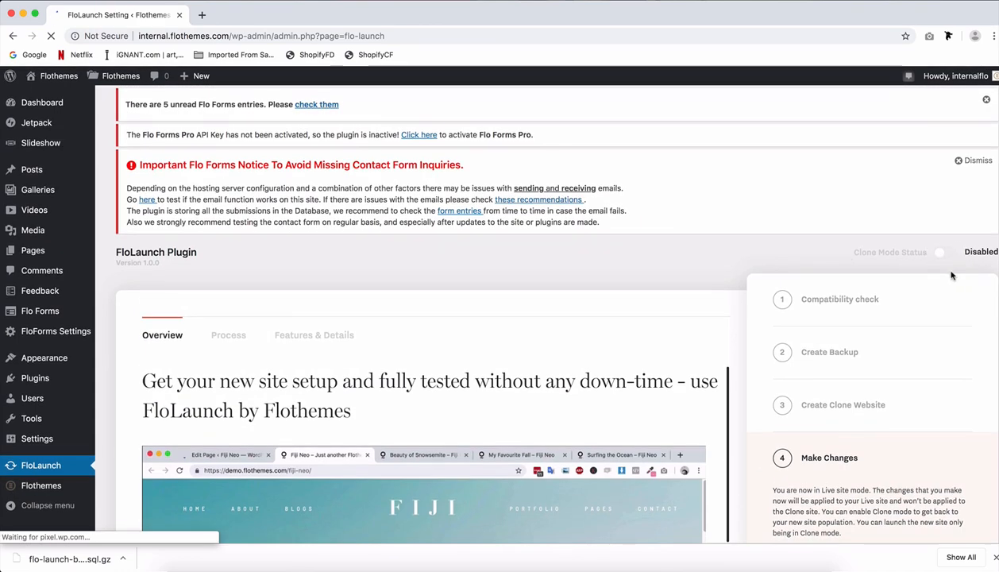
{"action": "scroll", "scroll_direction": "down", "scroll_amount": 3}
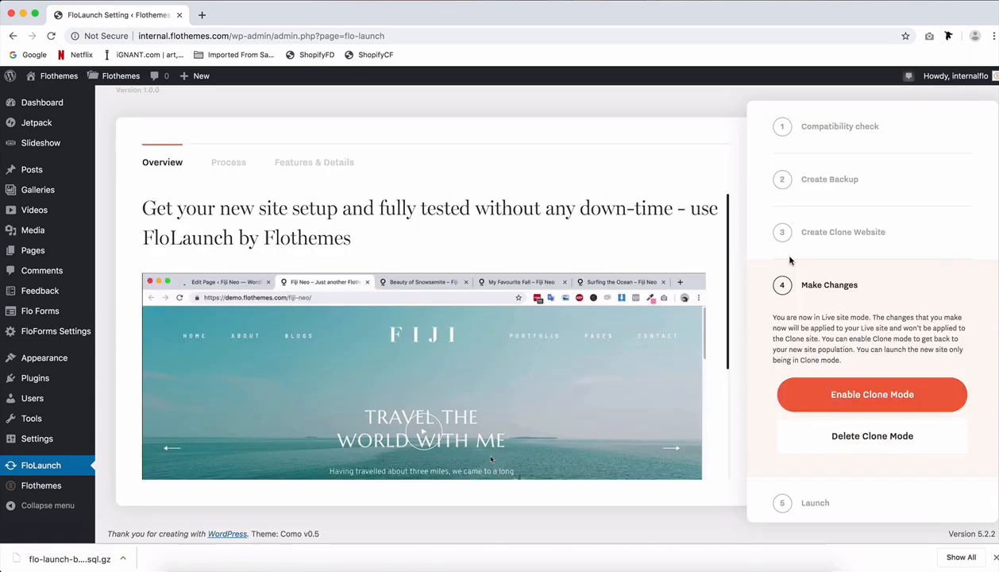